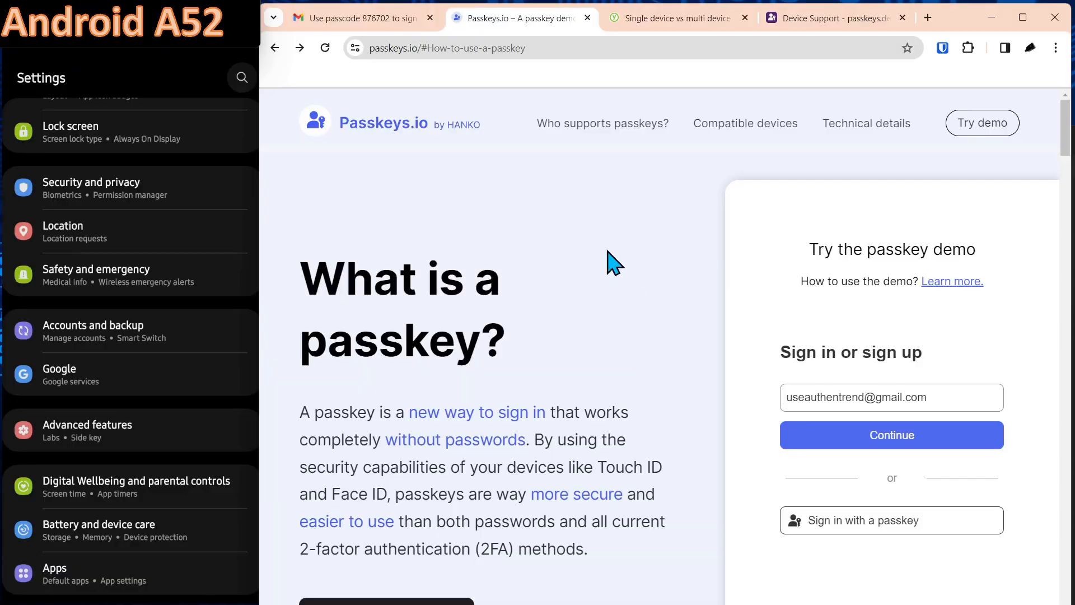
pyautogui.moveTo(613, 266)
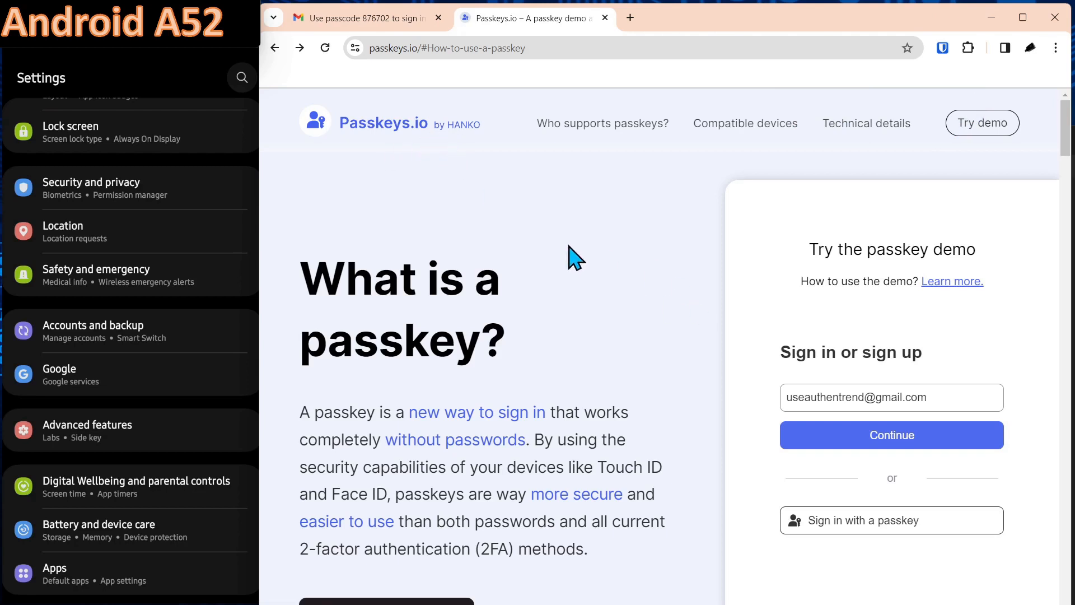
pyautogui.moveTo(568, 240)
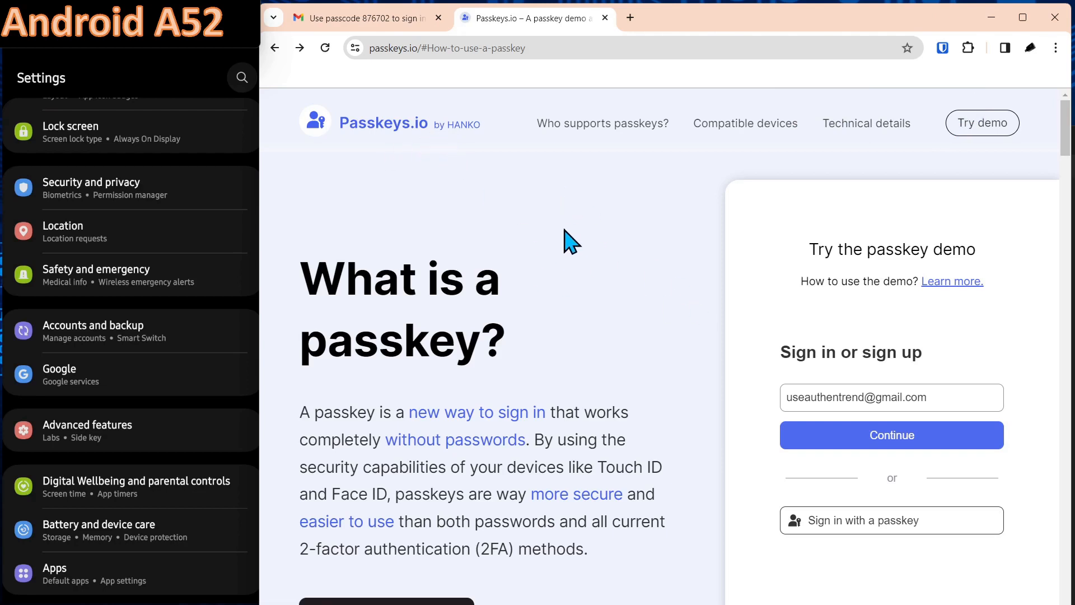
pyautogui.moveTo(170, 239)
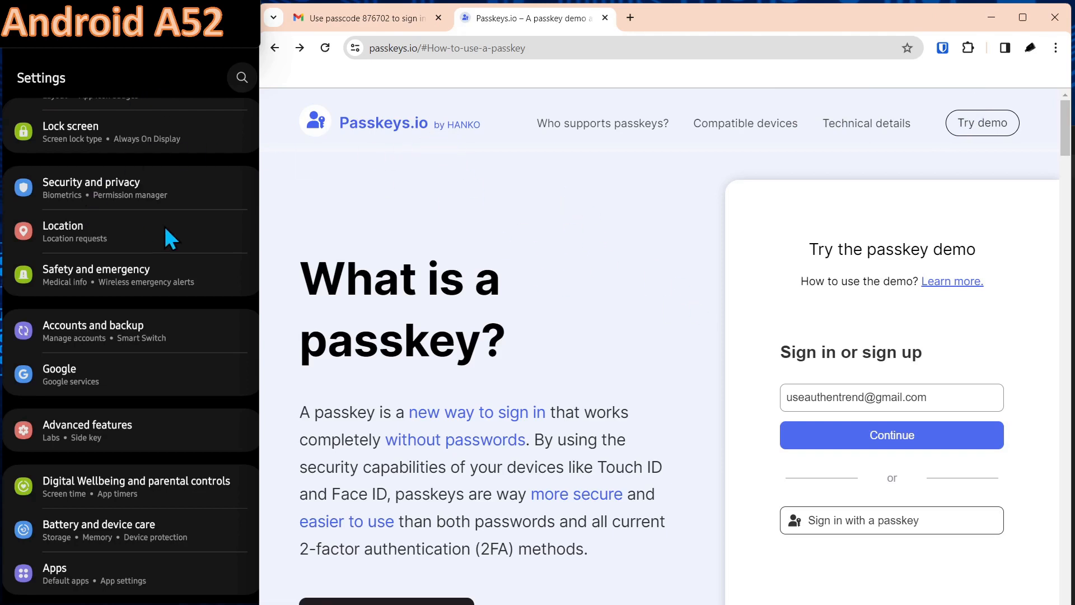
pyautogui.moveTo(164, 216)
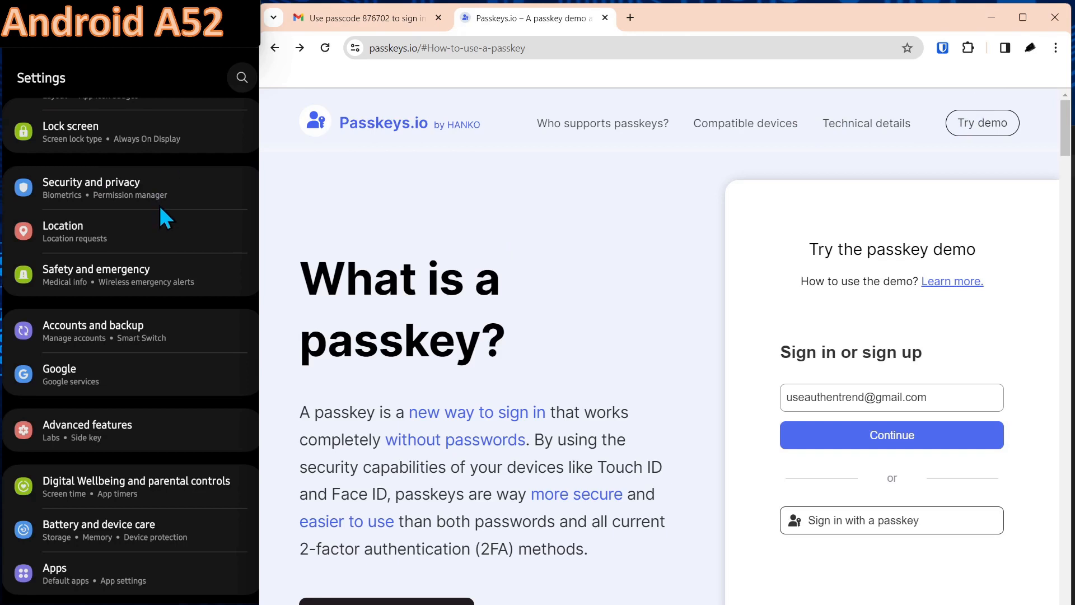
pyautogui.moveTo(137, 183)
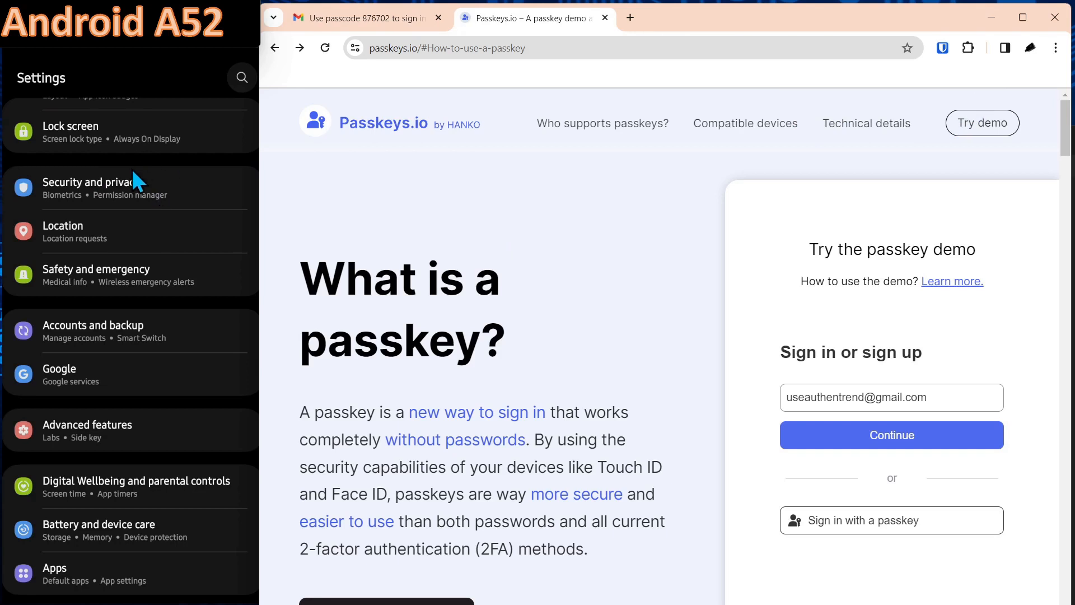
pyautogui.moveTo(41, 86)
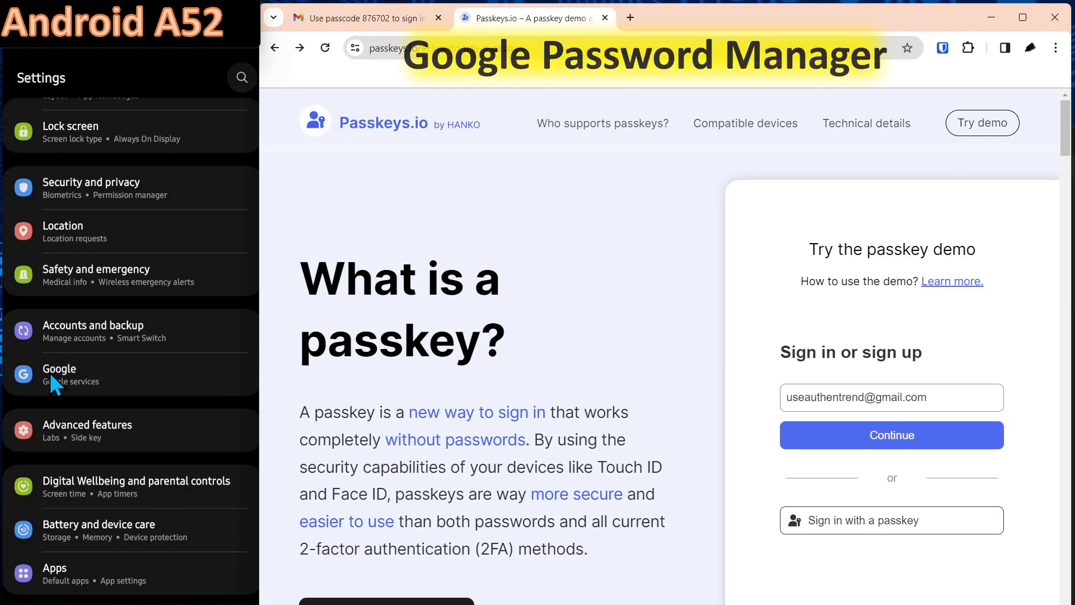
# - Confirm Google > Autofill > Autofill with Google is on, then open Google Password Manager
pyautogui.click(59, 375)
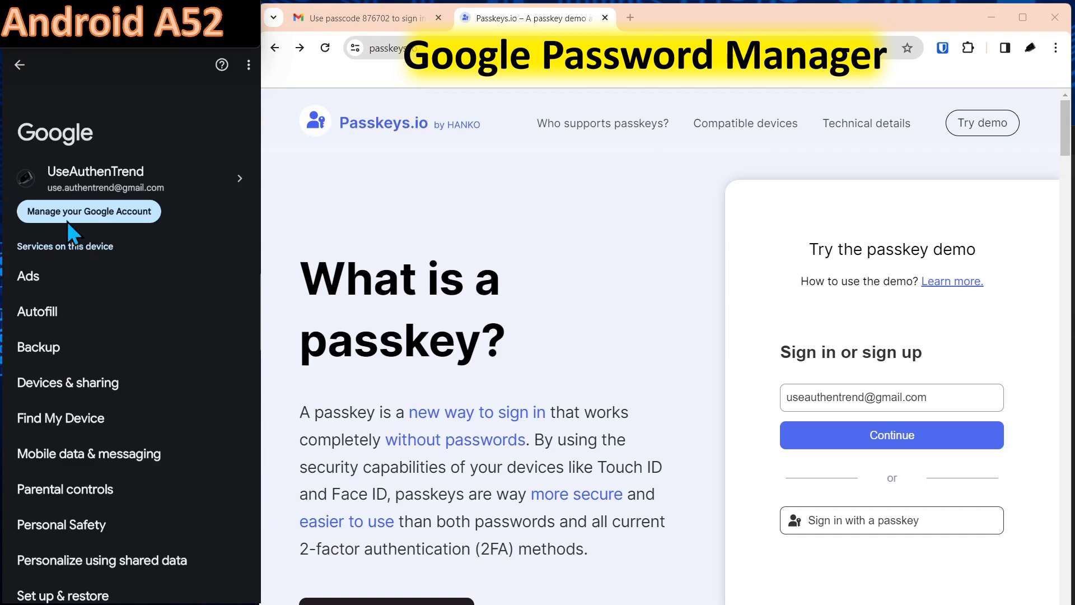
pyautogui.moveTo(40, 324)
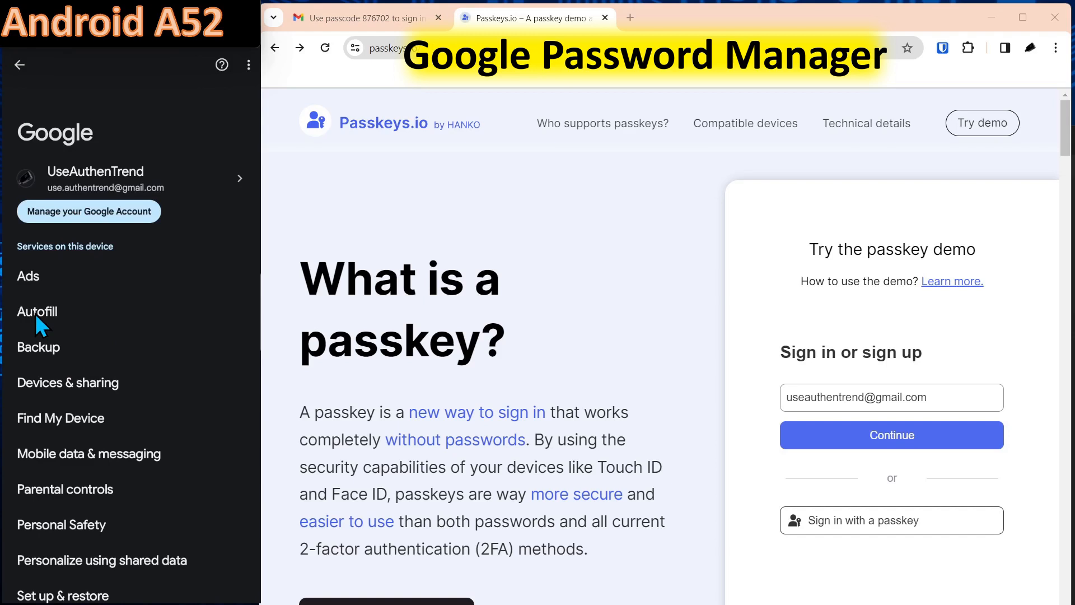
pyautogui.click(37, 311)
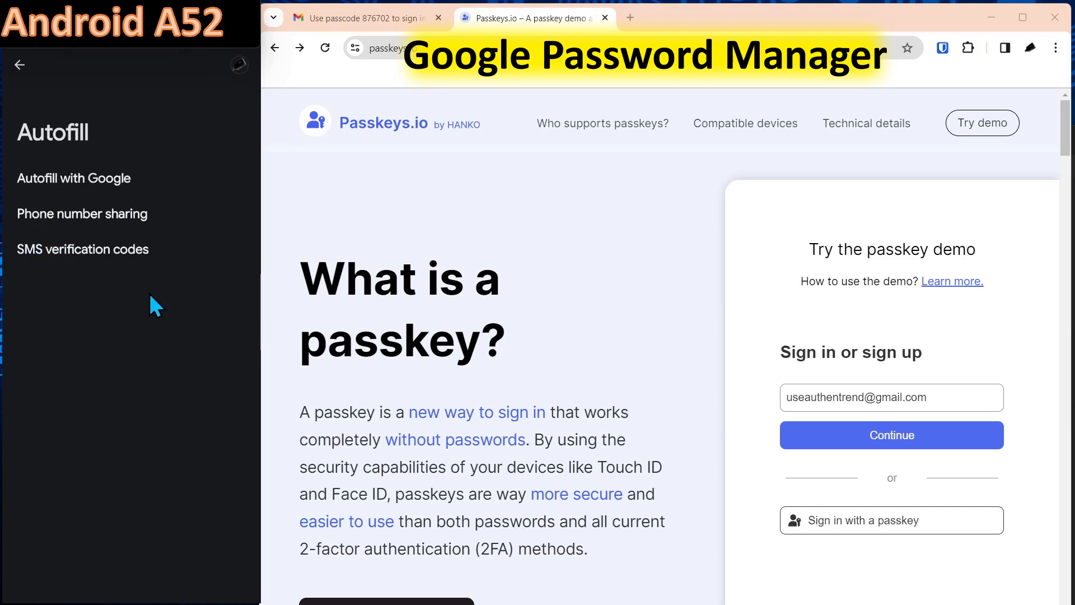
pyautogui.moveTo(67, 187)
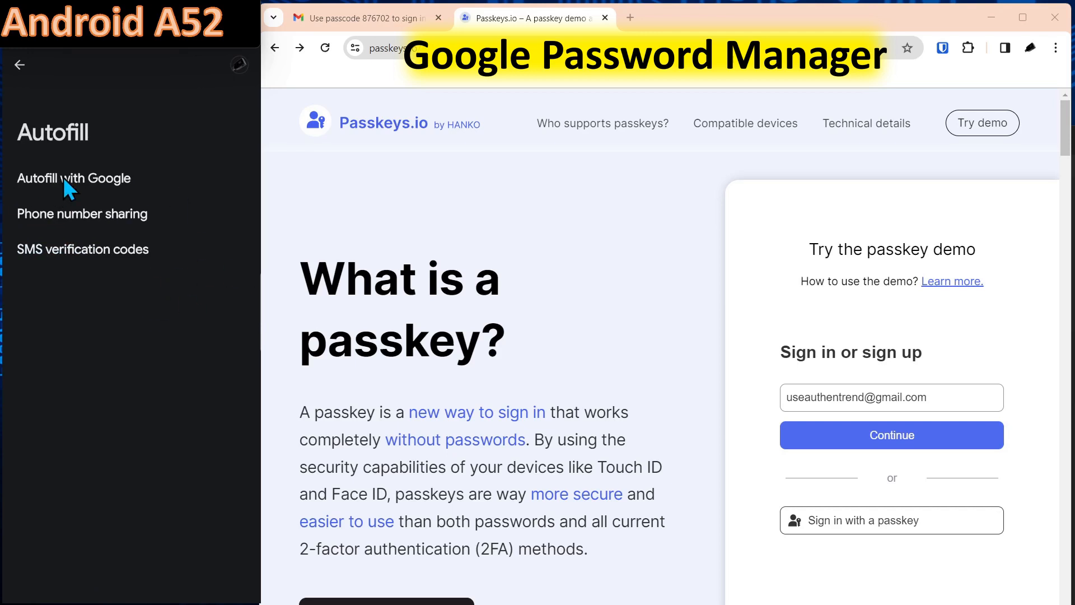
pyautogui.click(73, 178)
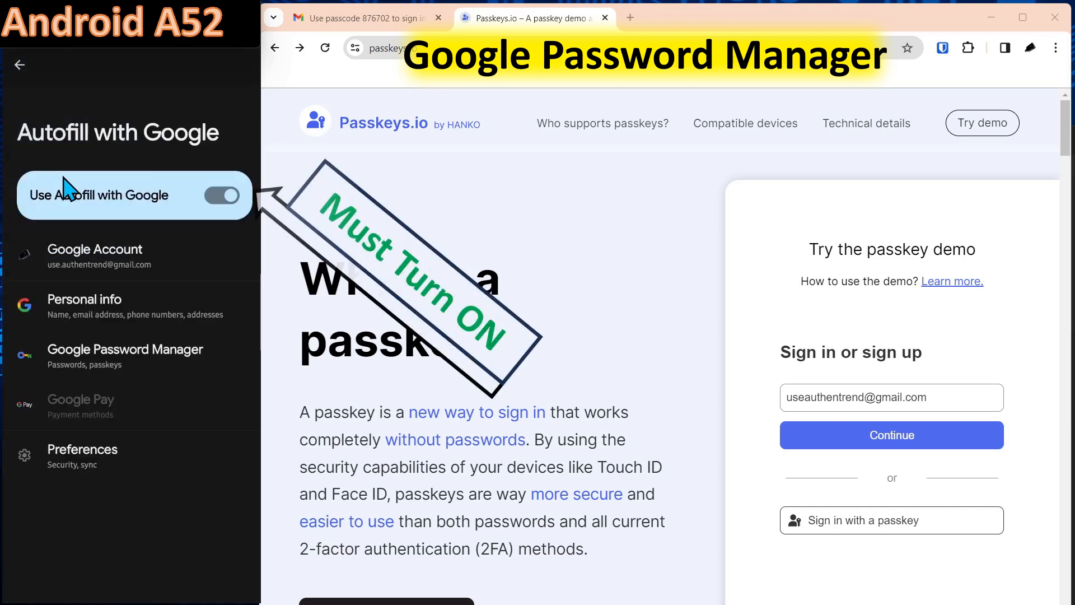
pyautogui.moveTo(104, 361)
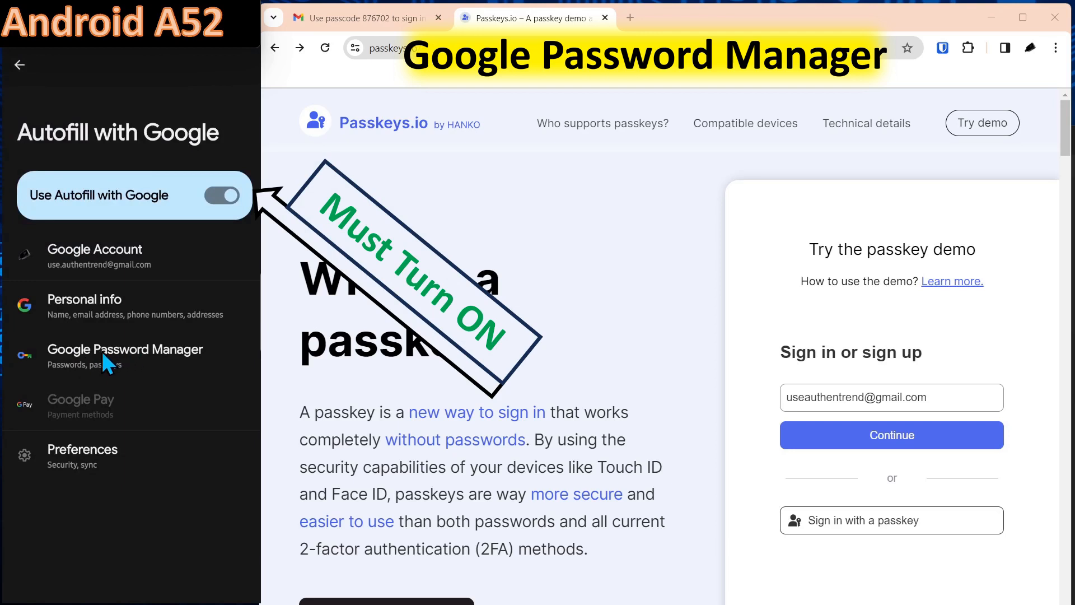
pyautogui.click(126, 355)
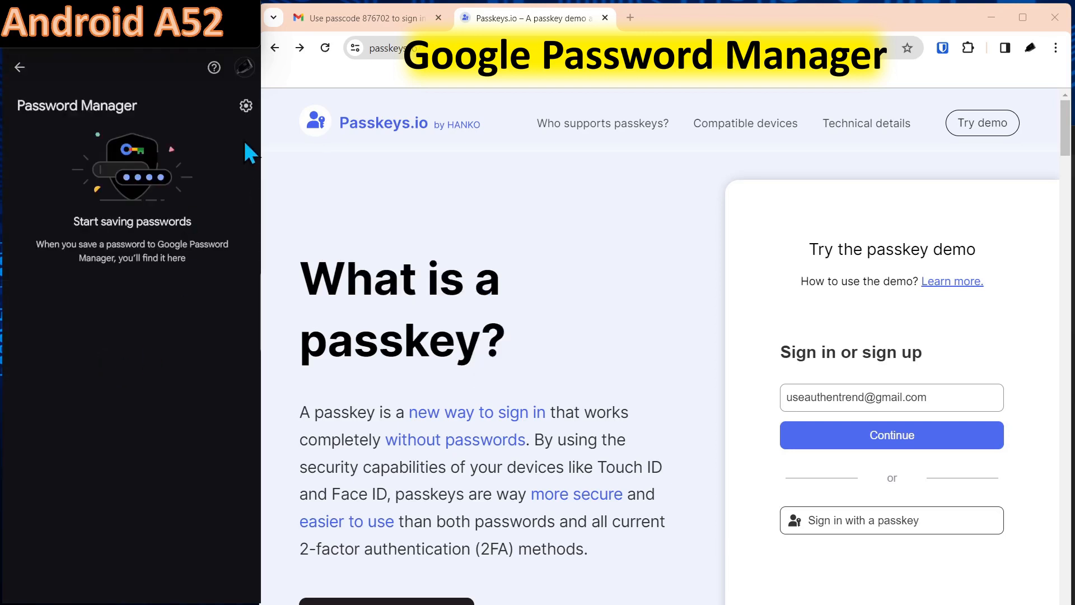
pyautogui.click(245, 106)
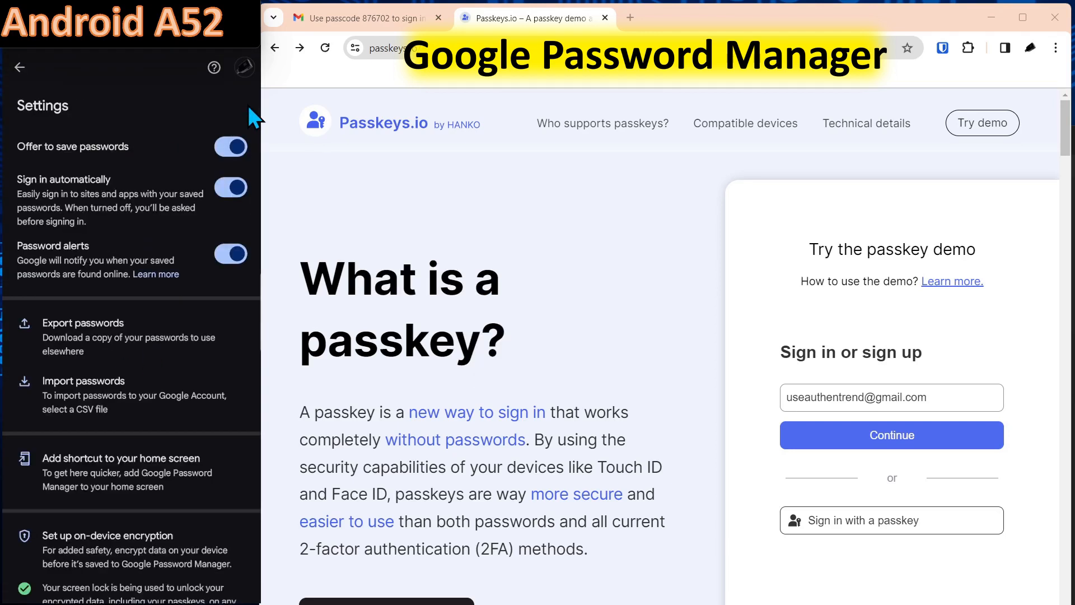
pyautogui.moveTo(120, 482)
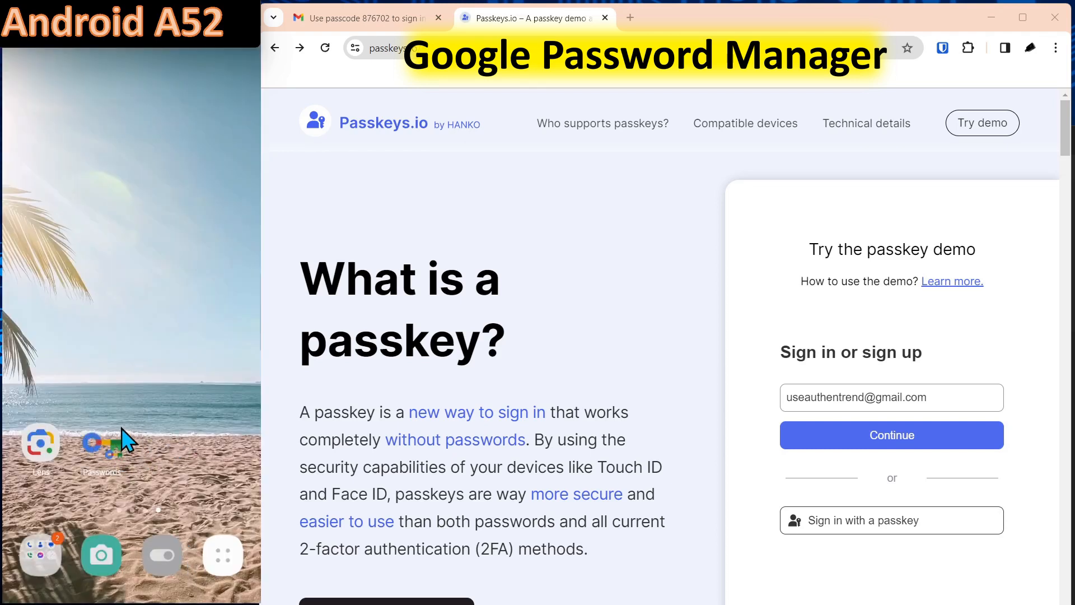
pyautogui.moveTo(103, 460)
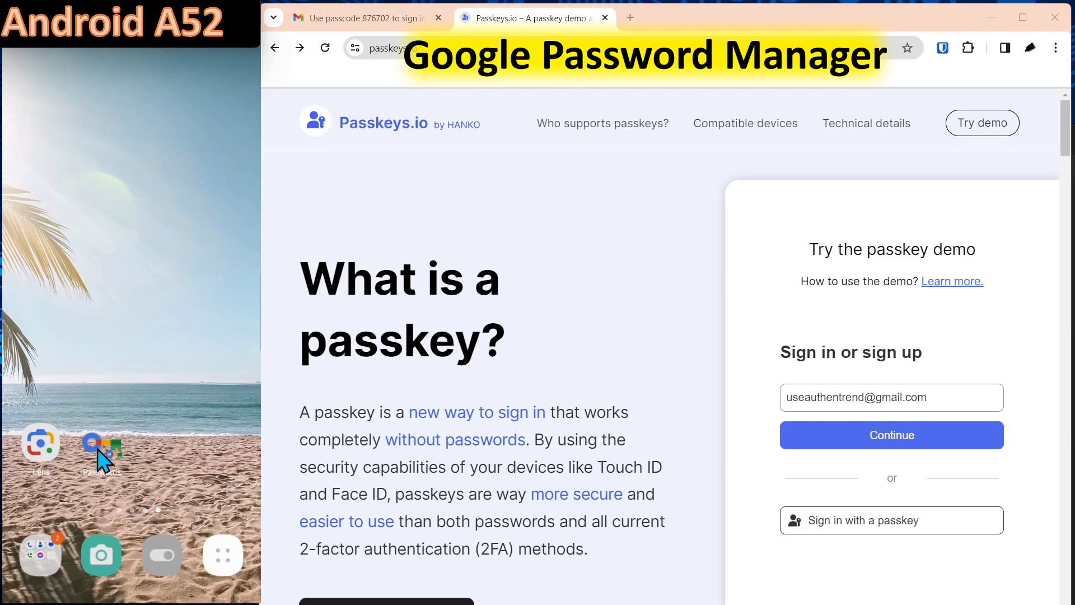
pyautogui.click(101, 449)
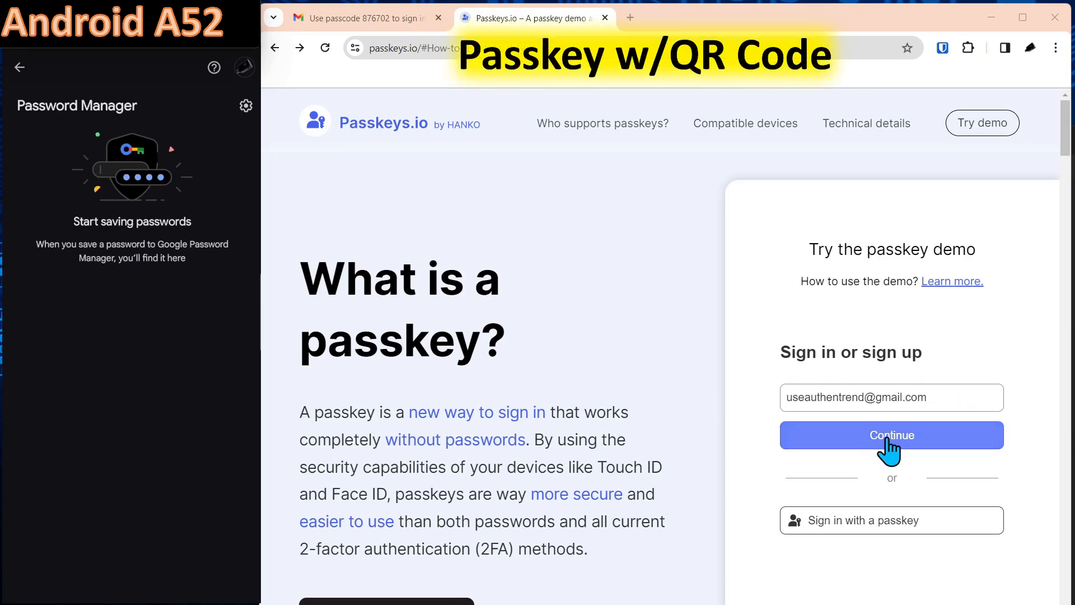
# - Continue with the demo email, choose Create a passkey, and use the browser instead of Bitwarden
pyautogui.click(892, 435)
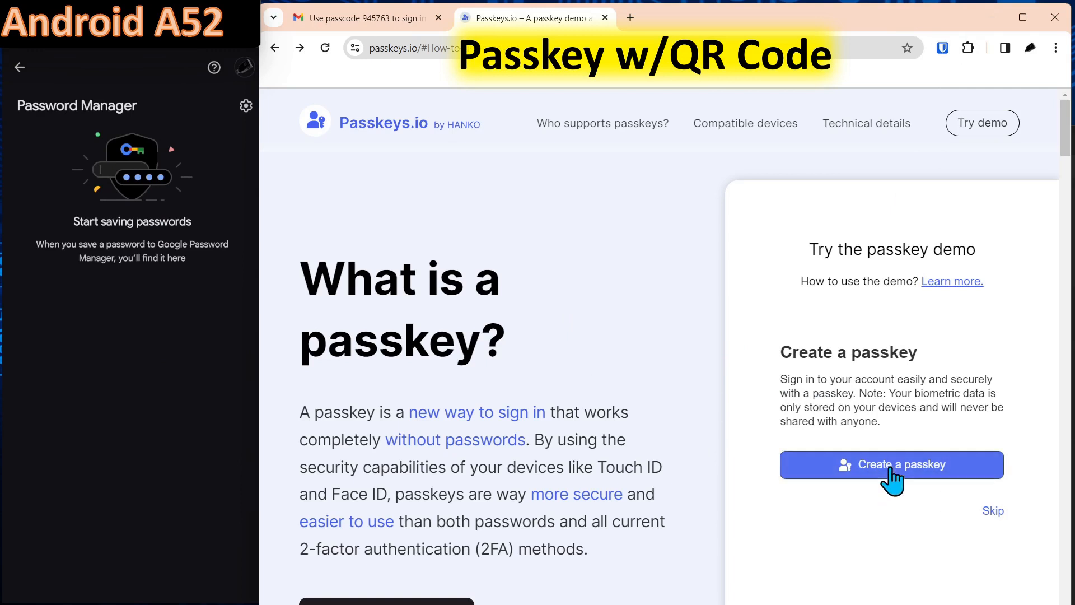
pyautogui.click(891, 464)
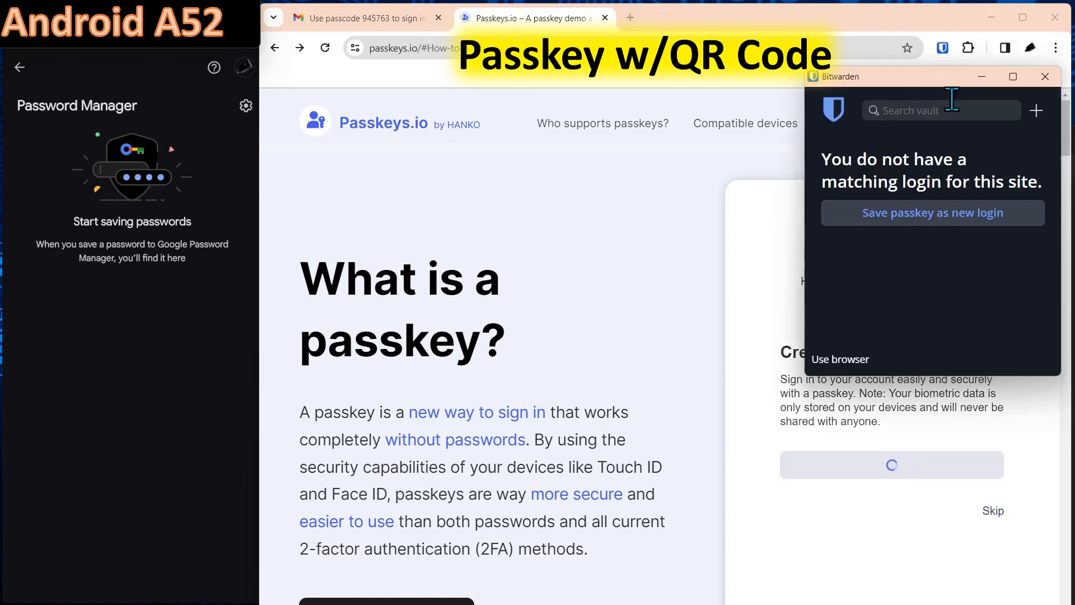
pyautogui.moveTo(841, 366)
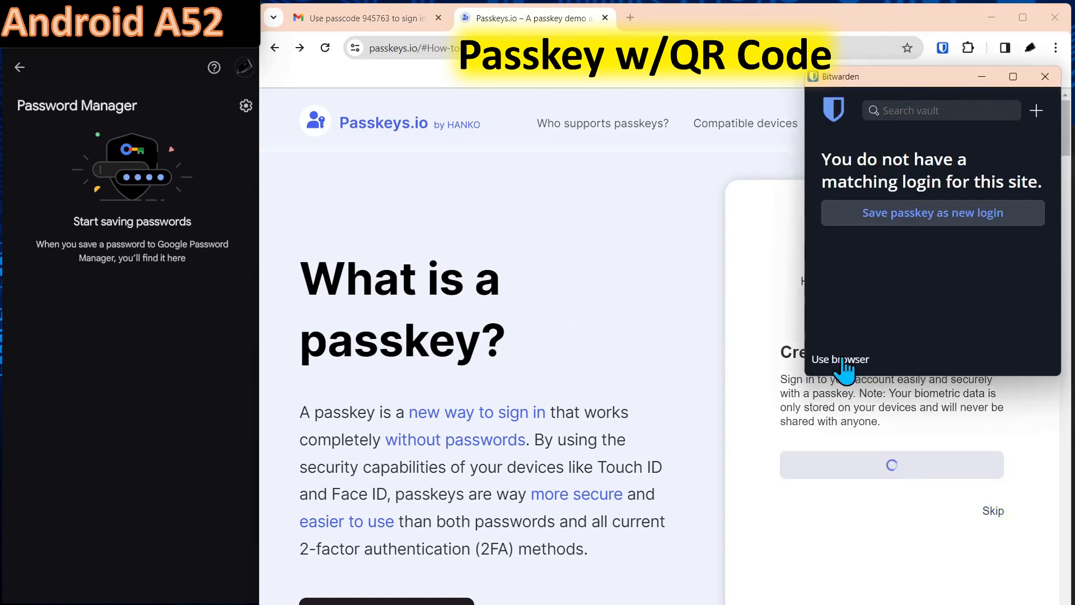
pyautogui.click(839, 359)
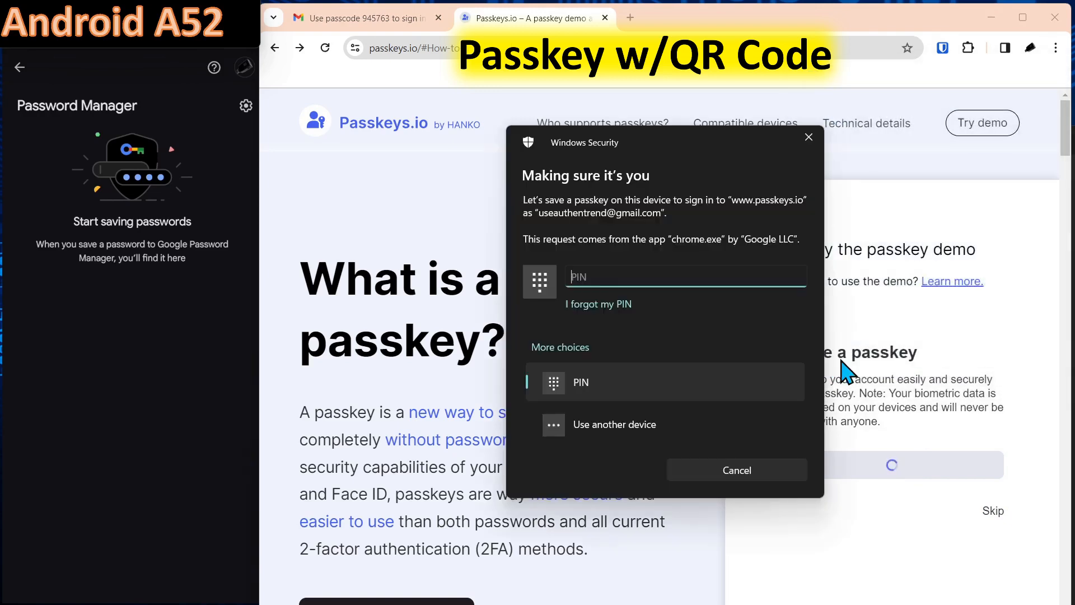
pyautogui.moveTo(583, 161)
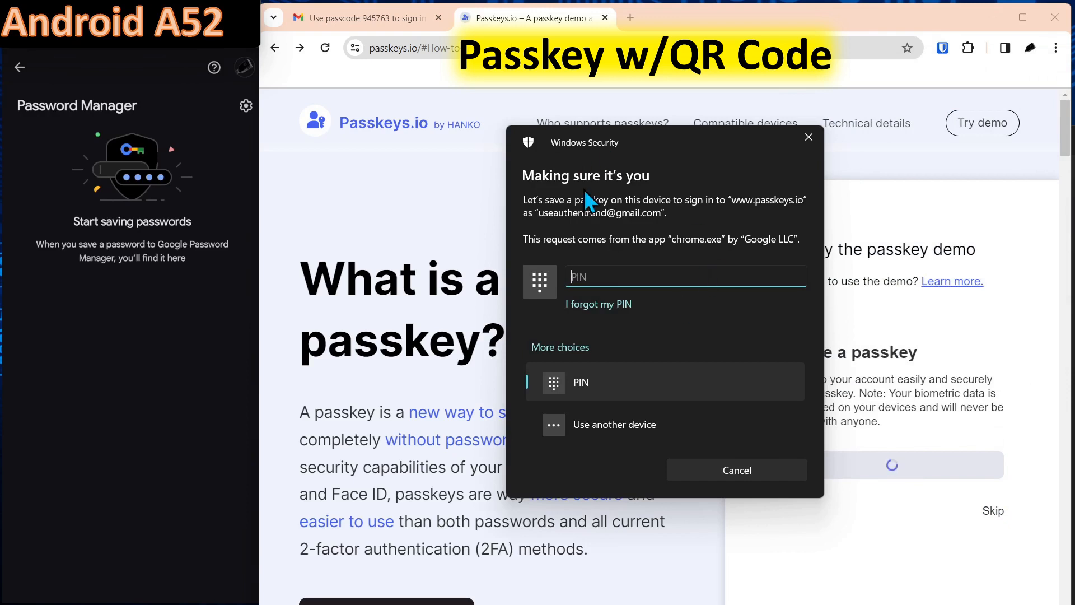
pyautogui.moveTo(772, 241)
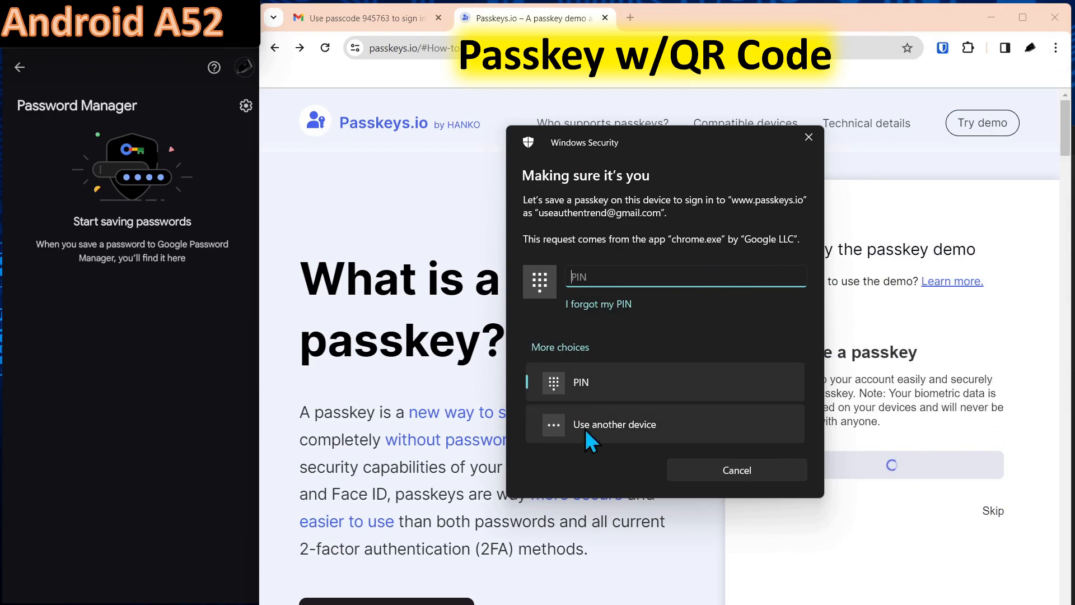
# - Save the passkey on 'iPhone, iPad, or Android device' and bring up its QR code
pyautogui.click(614, 424)
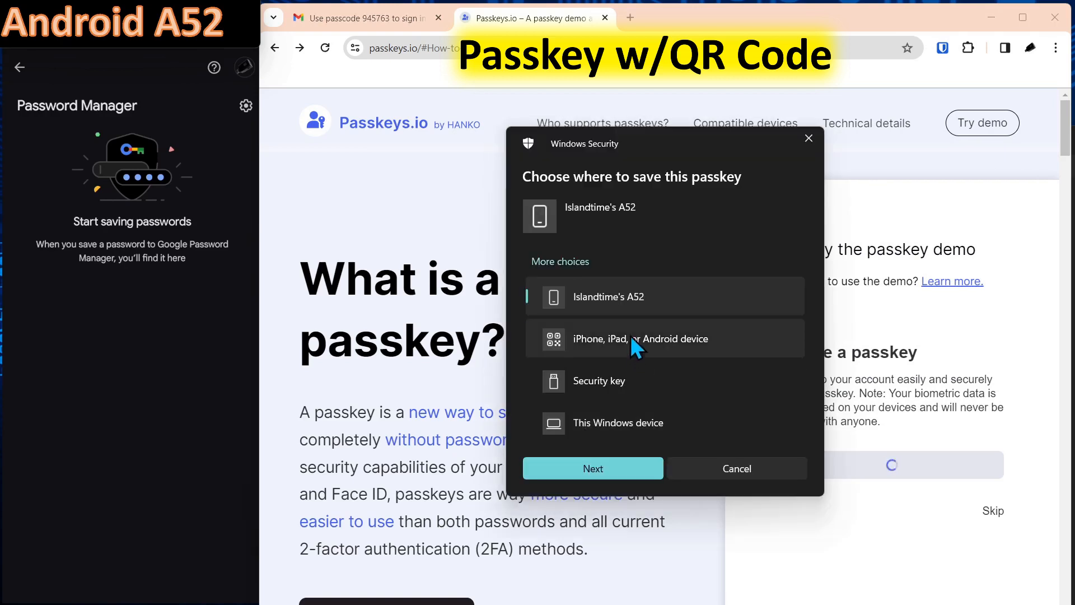
pyautogui.moveTo(706, 358)
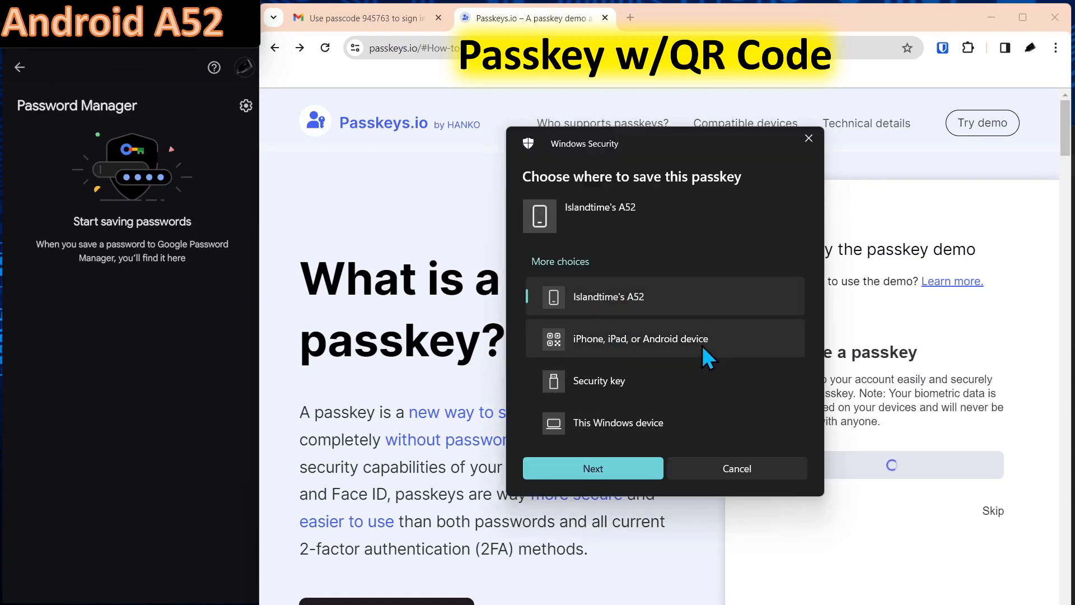
pyautogui.moveTo(608, 353)
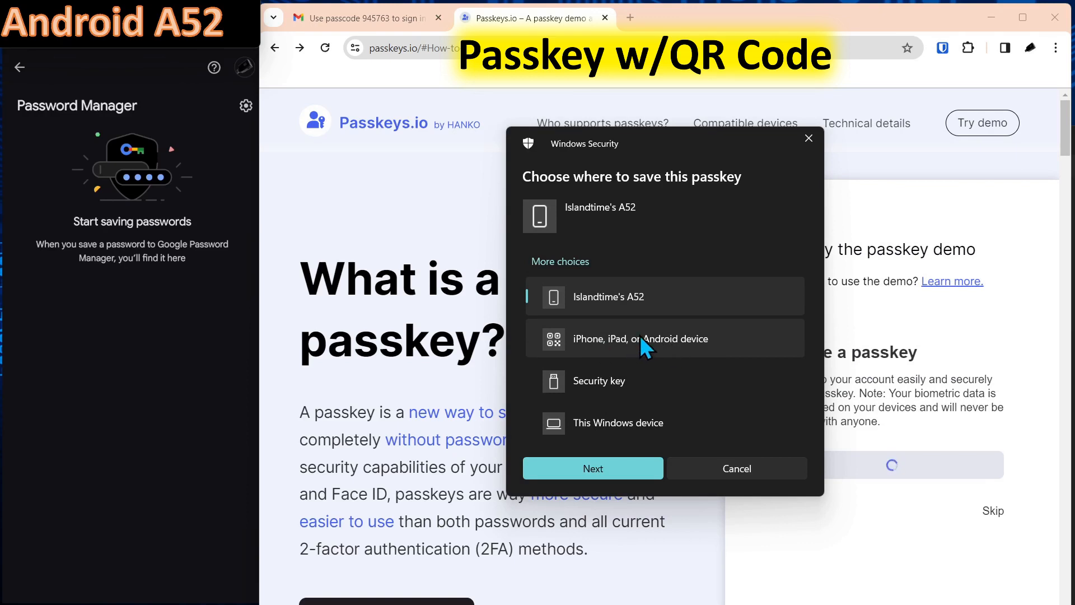
pyautogui.click(736, 468)
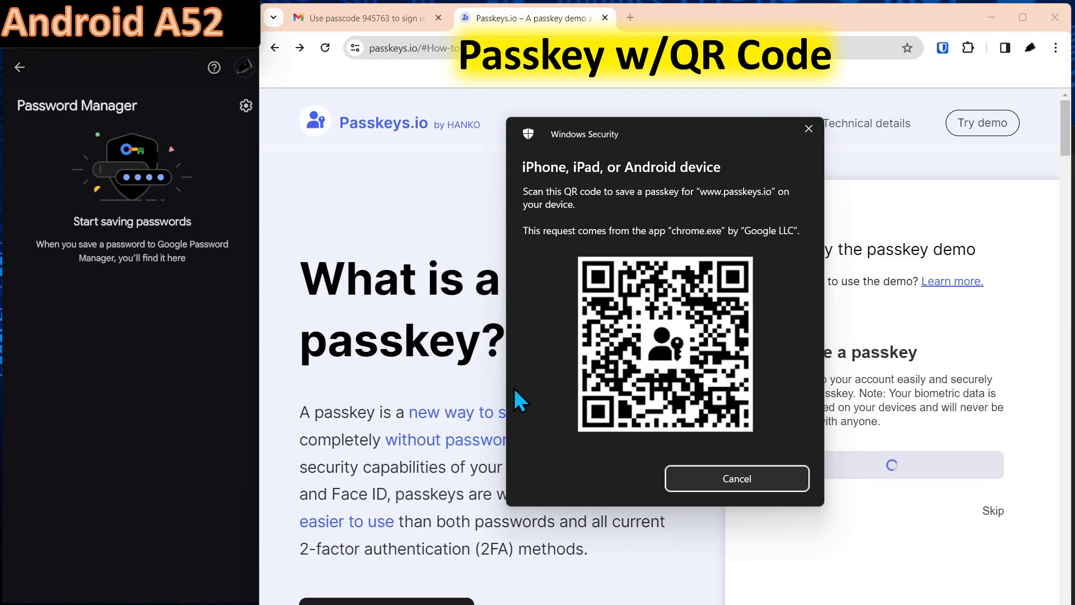
pyautogui.moveTo(629, 396)
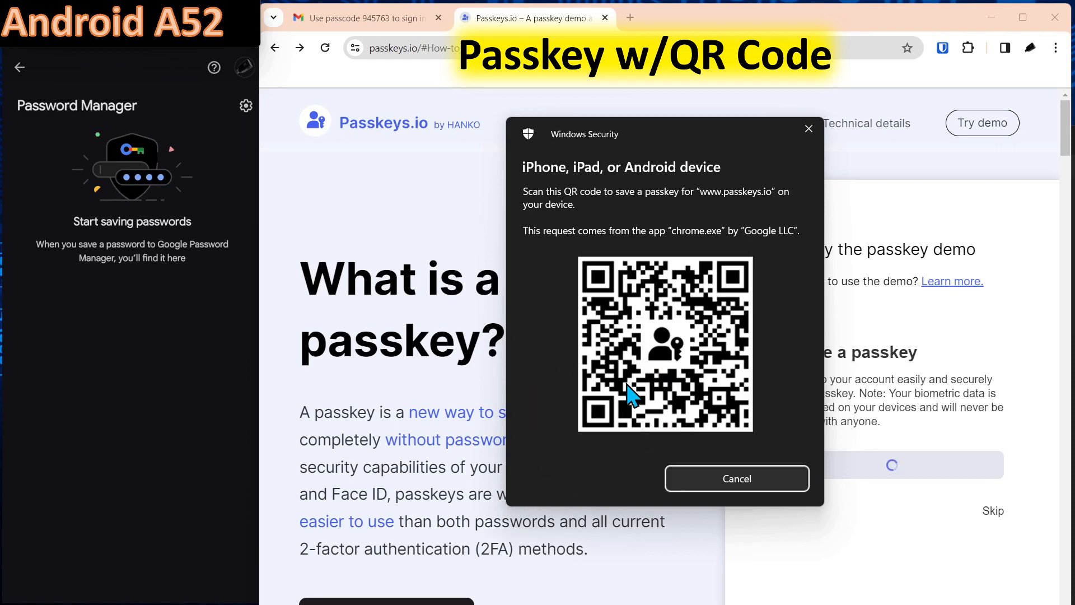
pyautogui.moveTo(623, 409)
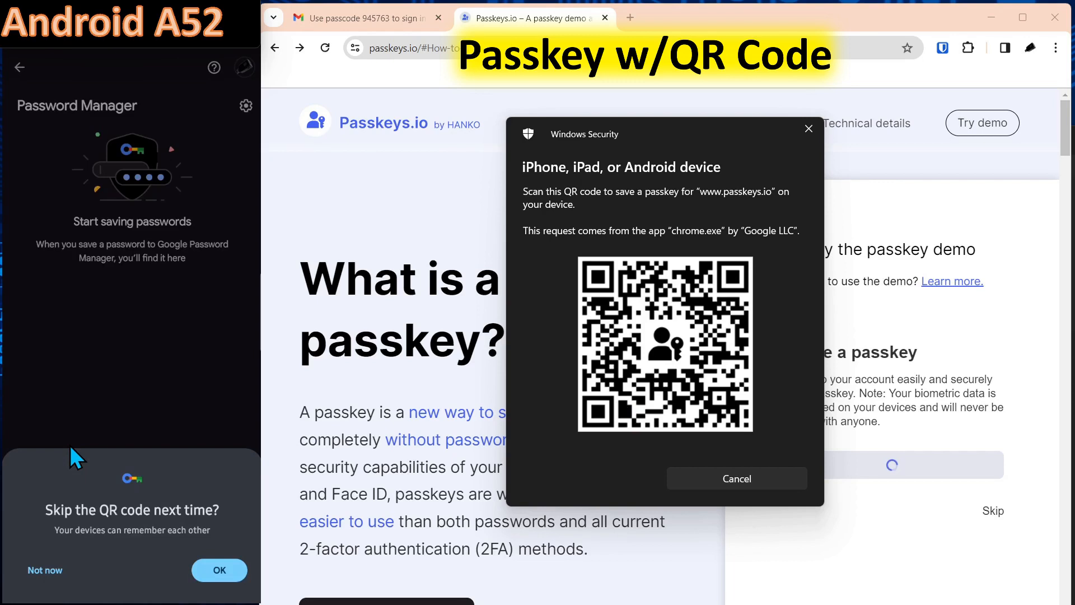
pyautogui.click(219, 570)
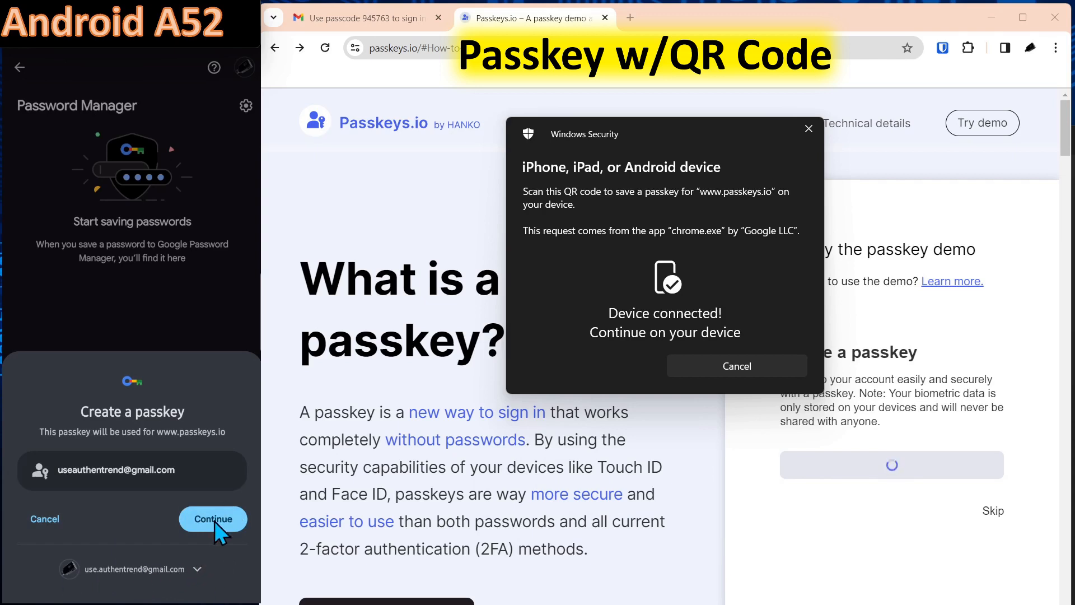
pyautogui.click(214, 519)
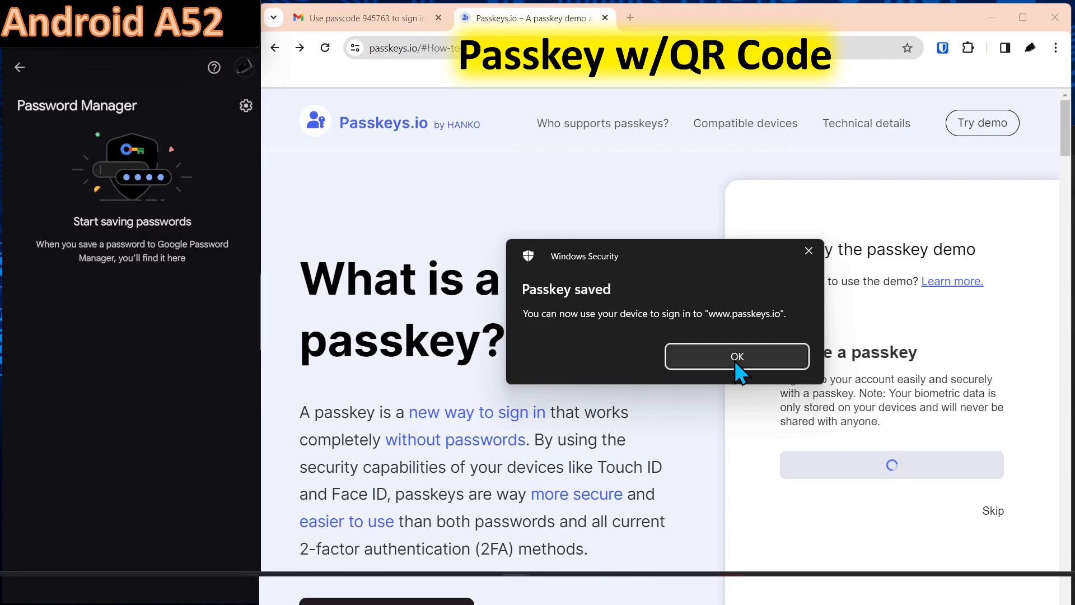
pyautogui.click(737, 356)
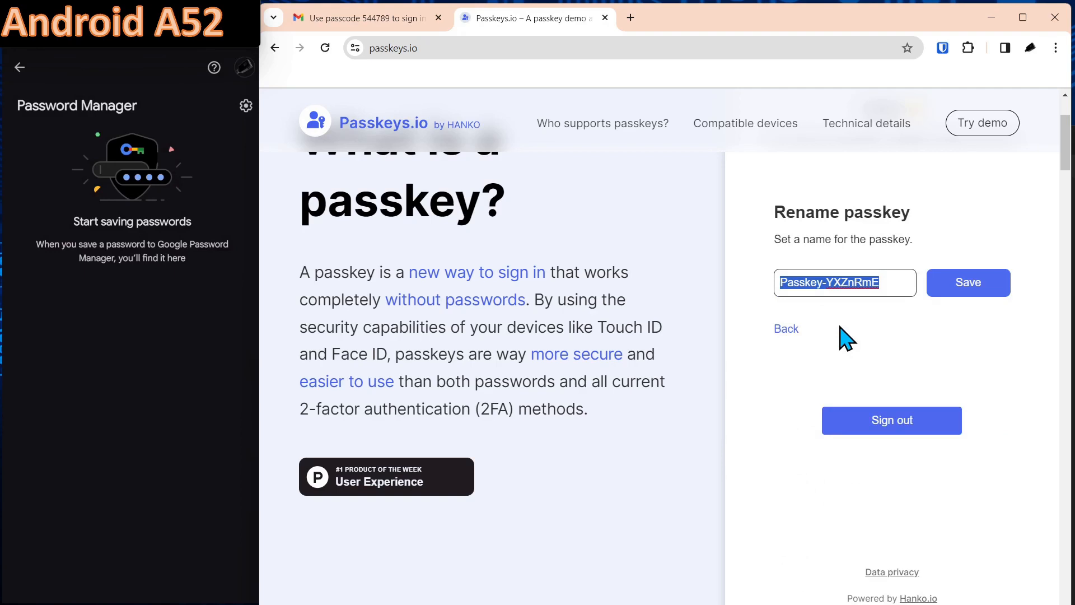
# - Save the passkey name 'Android', then sign out of the demo account
pyautogui.click(785, 329)
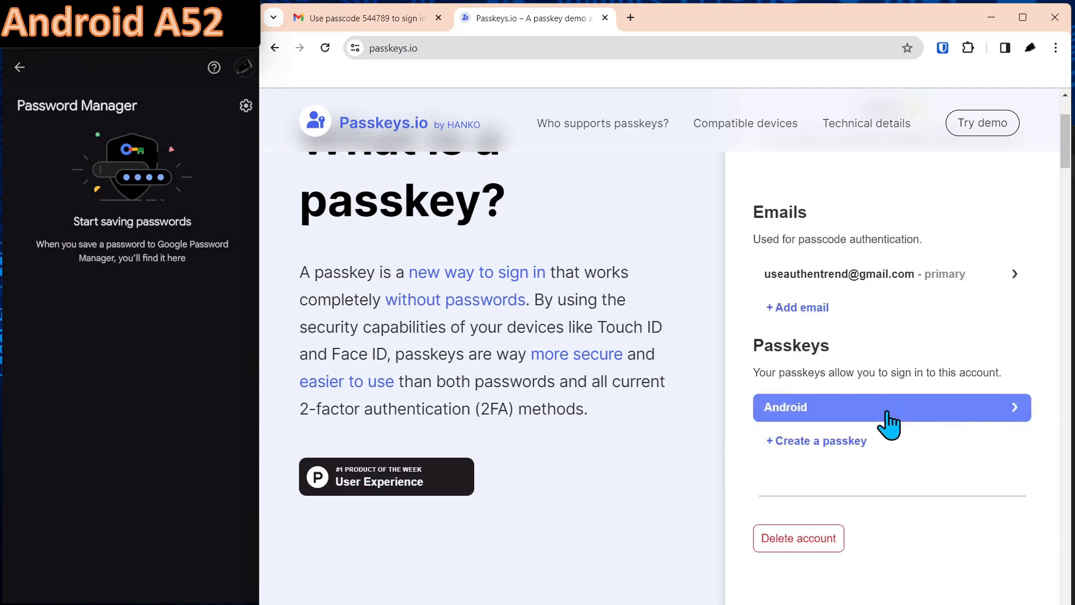
pyautogui.moveTo(9, 357)
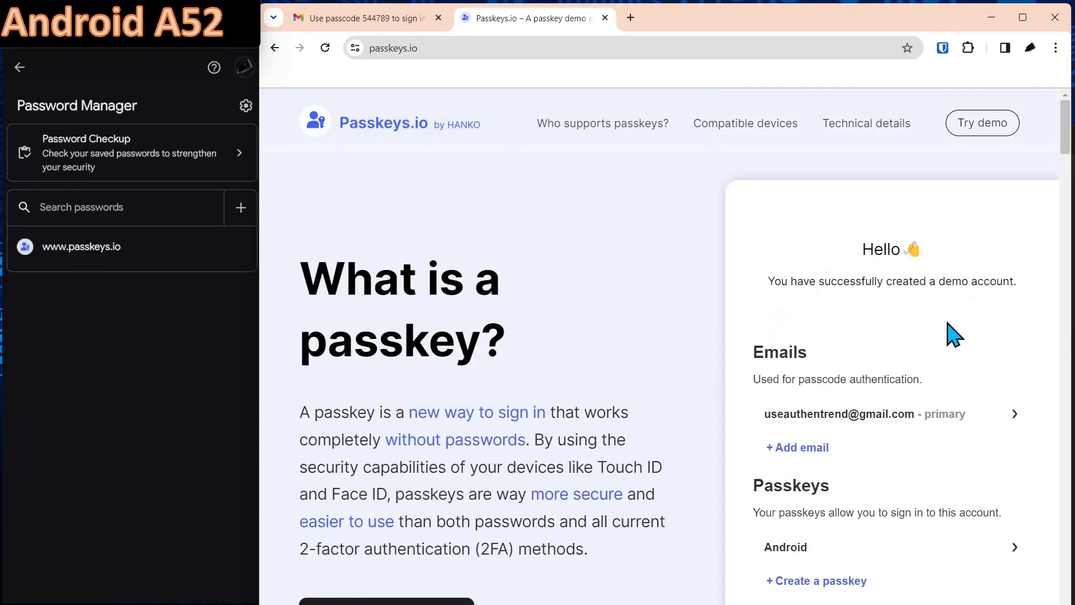
pyautogui.scroll(-3)
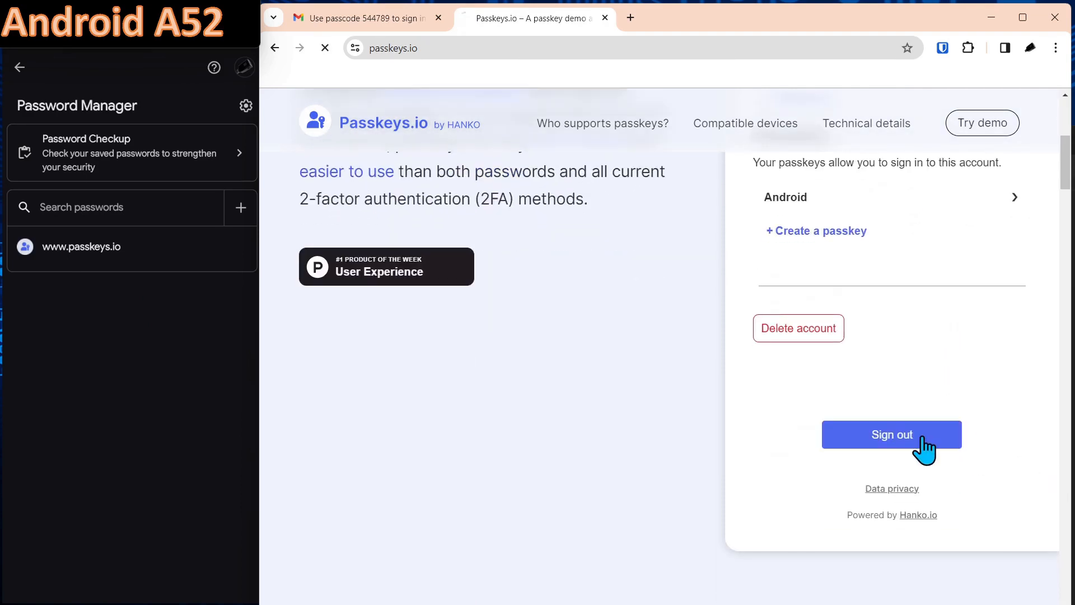
pyautogui.click(891, 434)
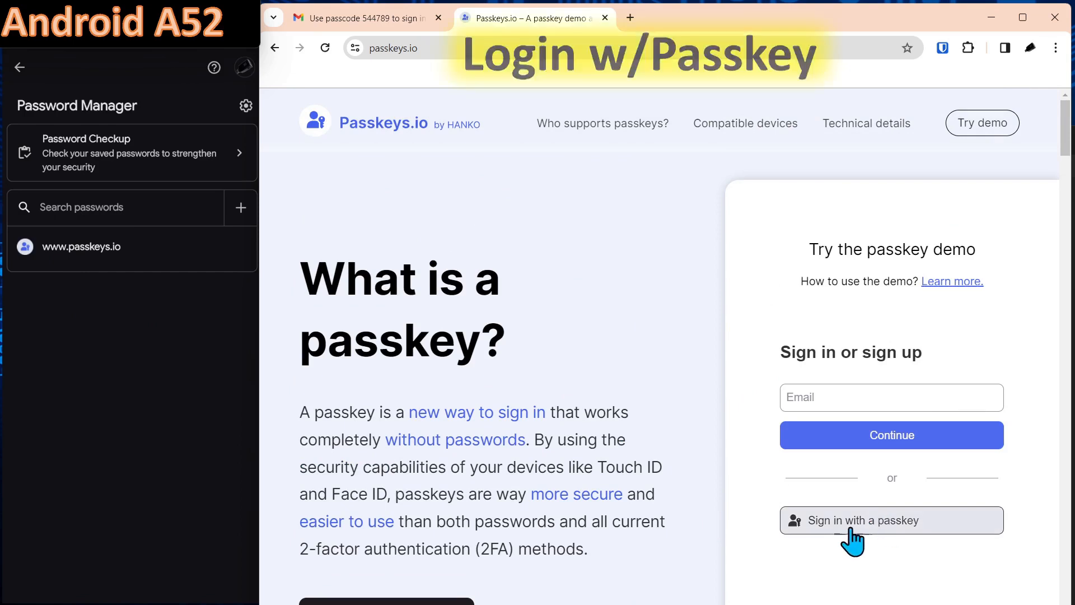
# - Begin passkey sign-in and choose 'iPhone, iPad, or Android device' to get the QR code
pyautogui.click(891, 519)
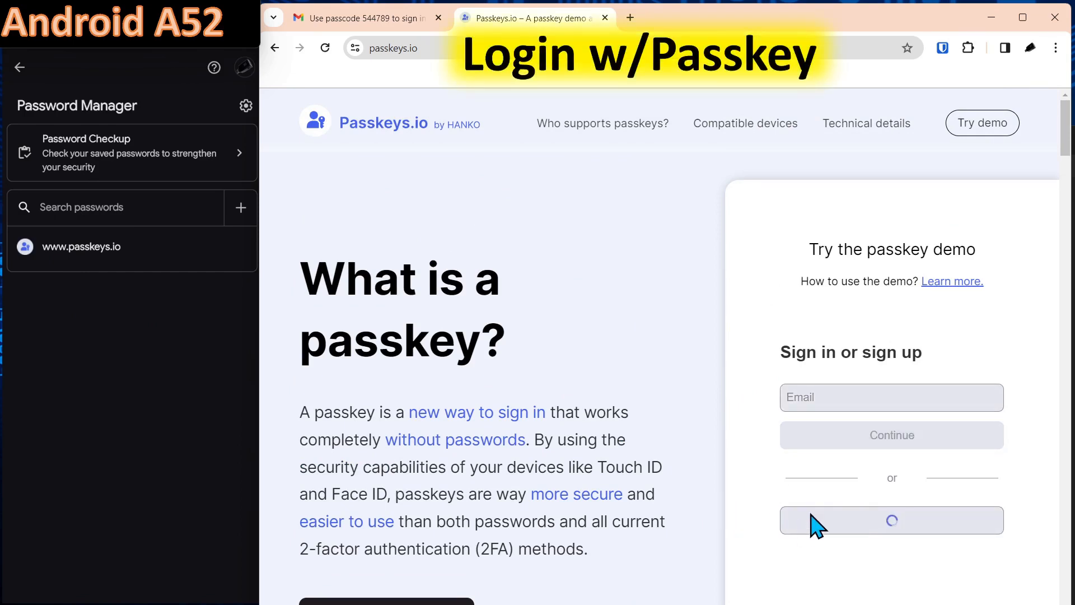
pyautogui.click(892, 520)
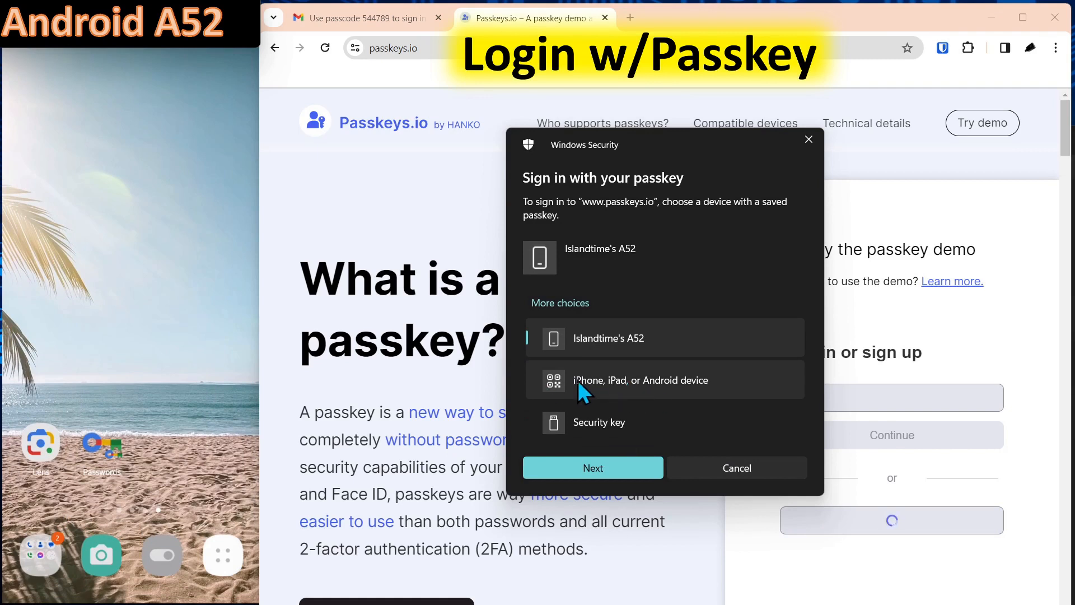
pyautogui.click(639, 379)
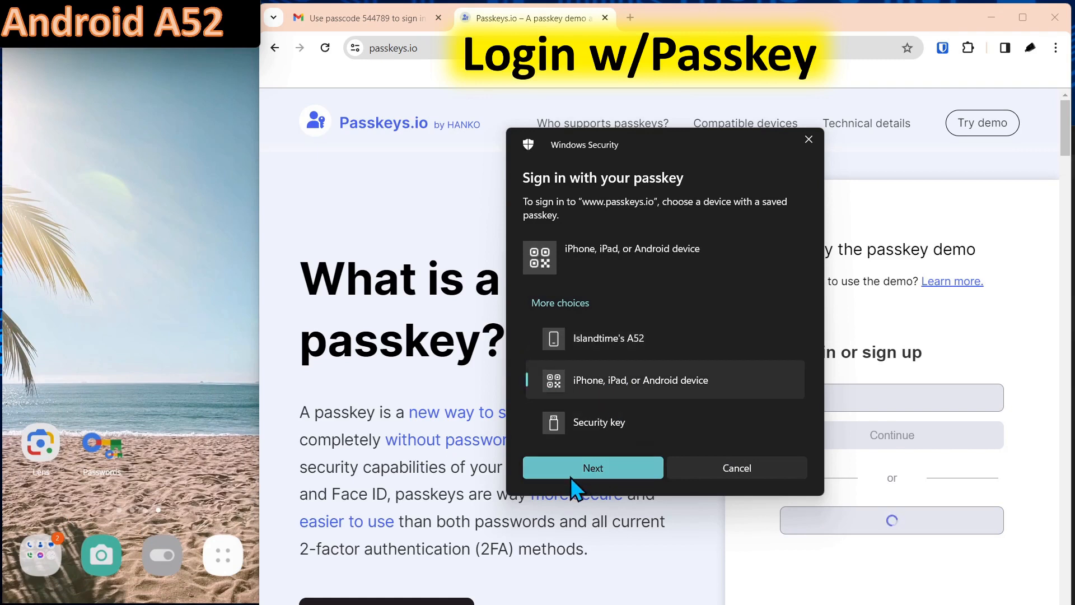
pyautogui.click(592, 467)
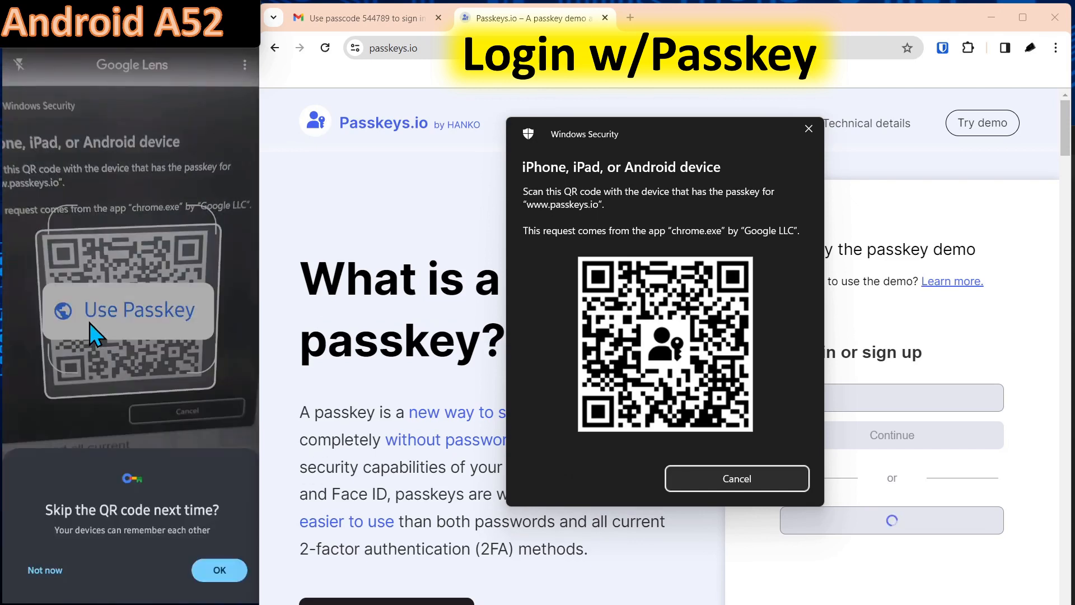
# - Use the passkey, pick 'This device' under More options, and confirm on 'Use this passkey?'
pyautogui.click(219, 570)
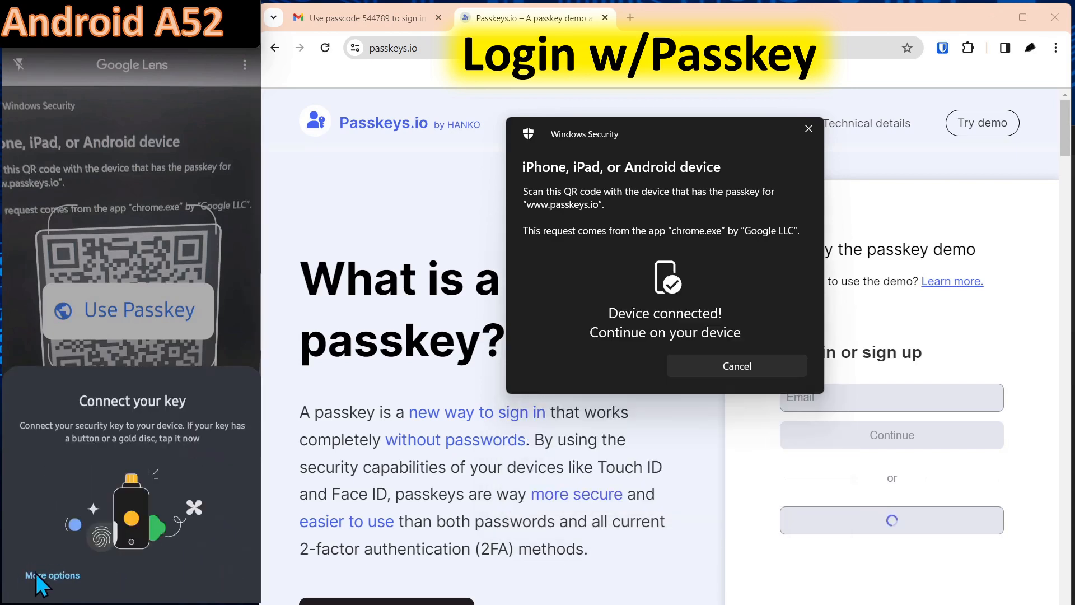
pyautogui.click(53, 574)
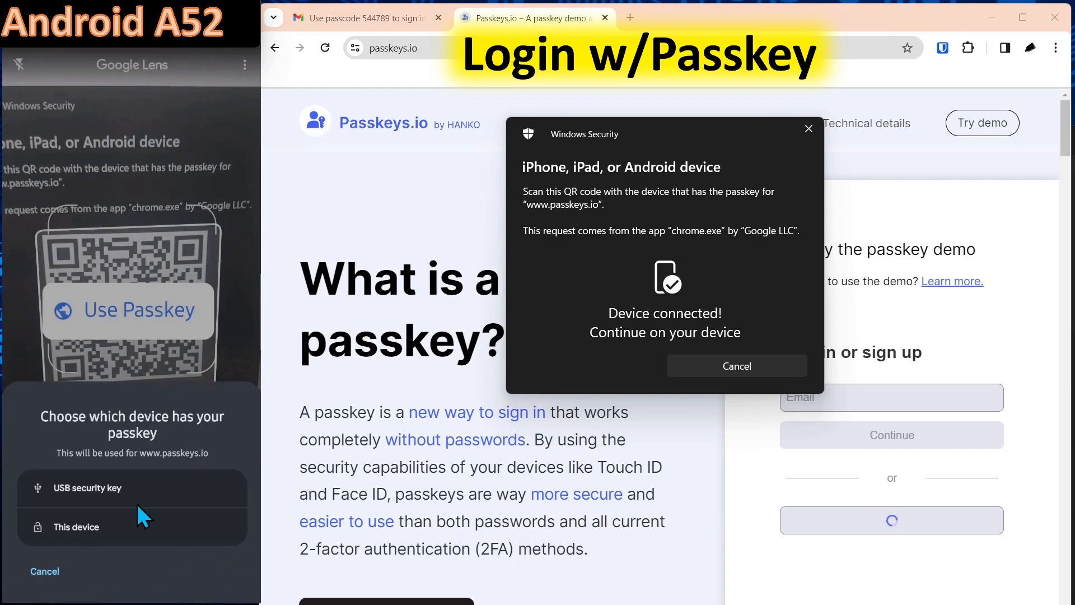
pyautogui.moveTo(75, 538)
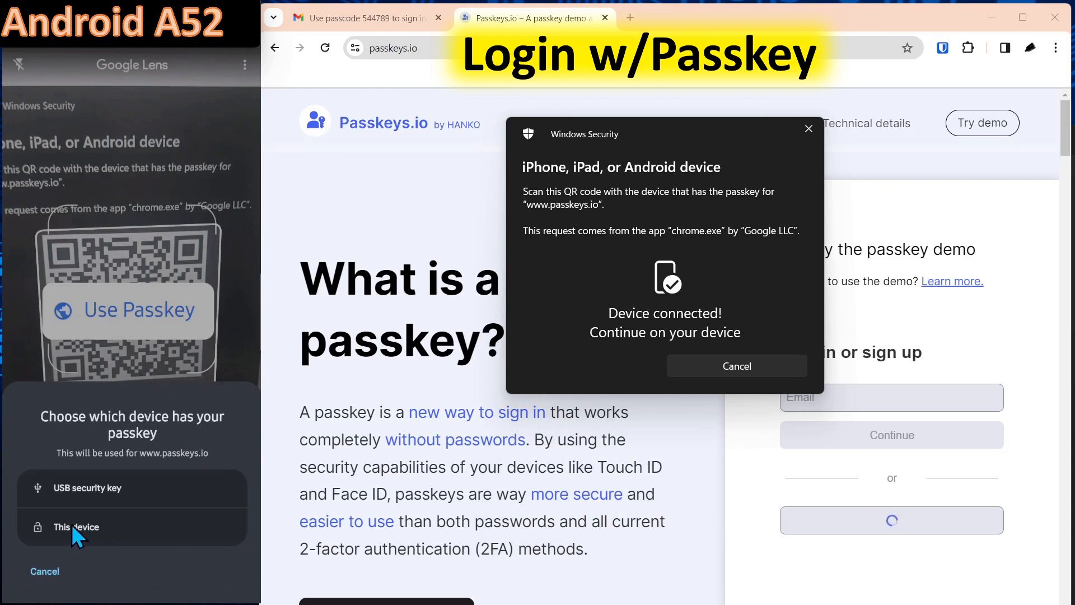
pyautogui.click(76, 526)
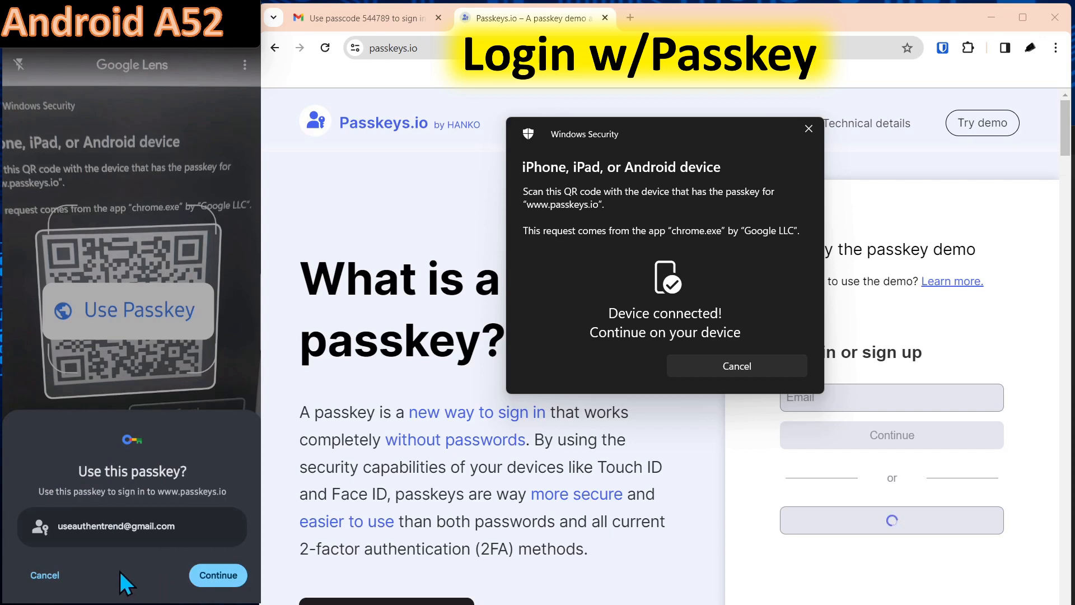
pyautogui.moveTo(144, 549)
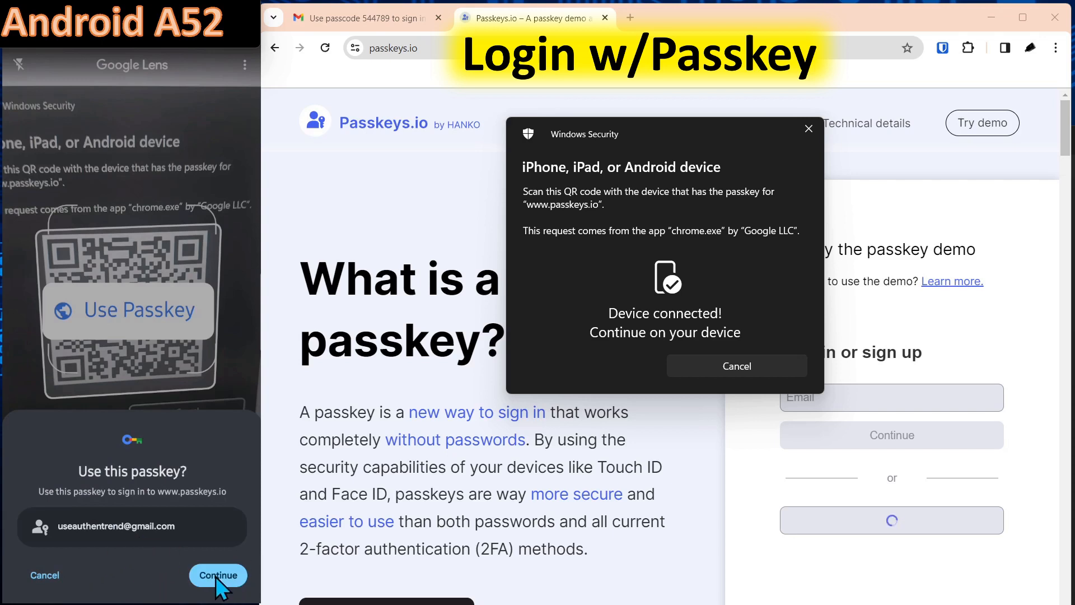
pyautogui.click(218, 574)
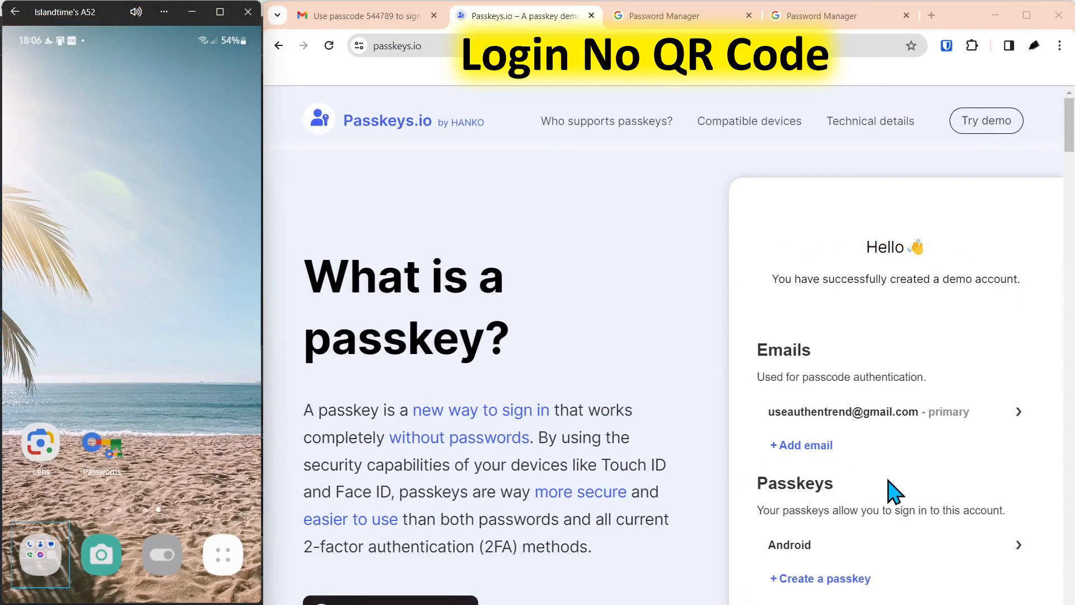
# - Sign out of the demo, then start passkey sign-in through the linked Islandtime's A52 phone
pyautogui.scroll(-3)
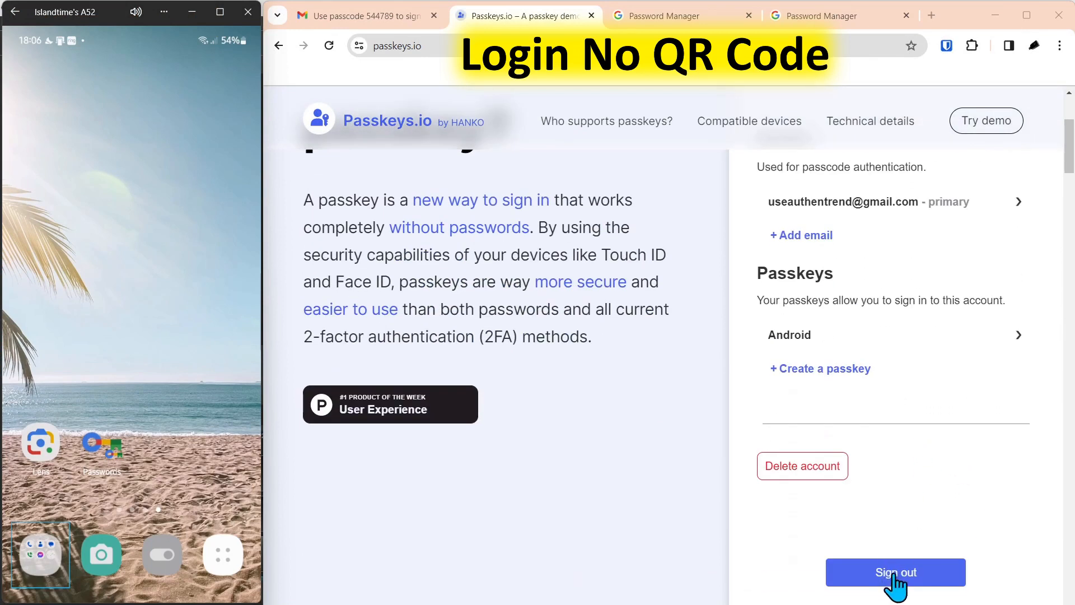
pyautogui.click(895, 572)
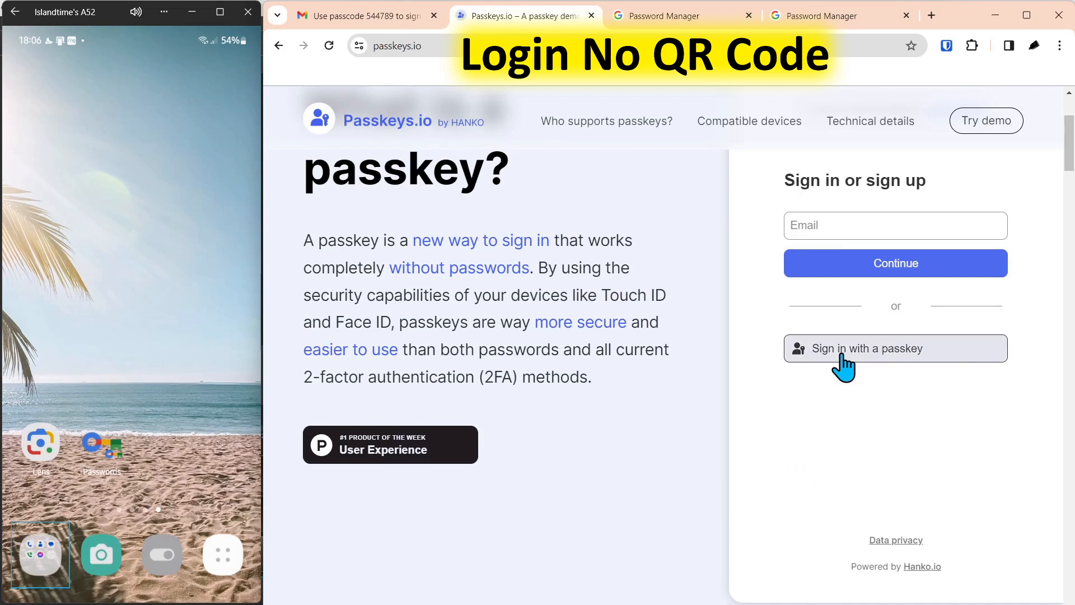
pyautogui.click(895, 348)
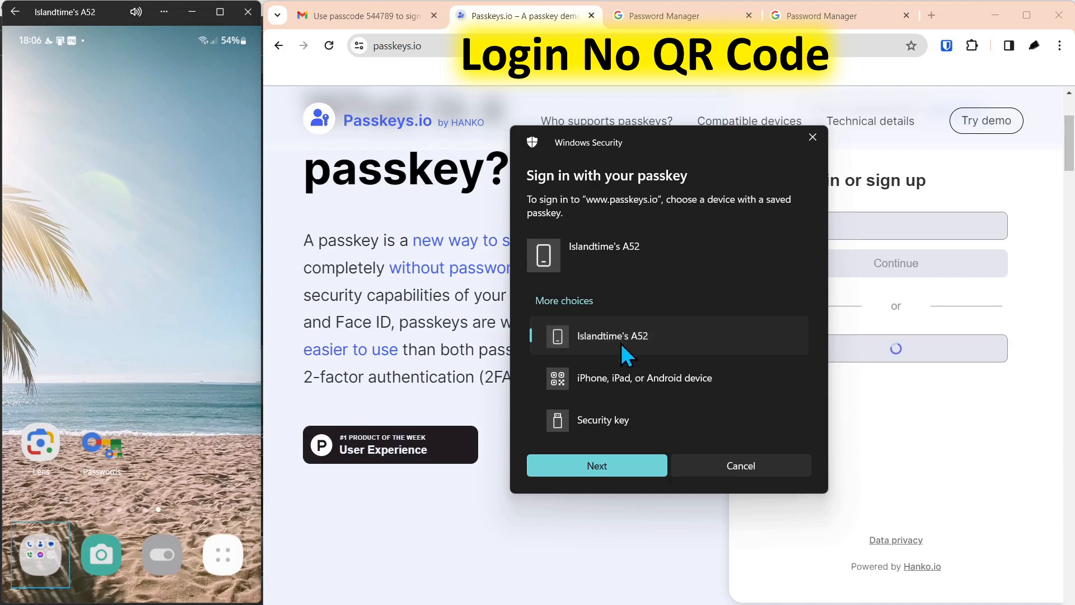
pyautogui.moveTo(598, 390)
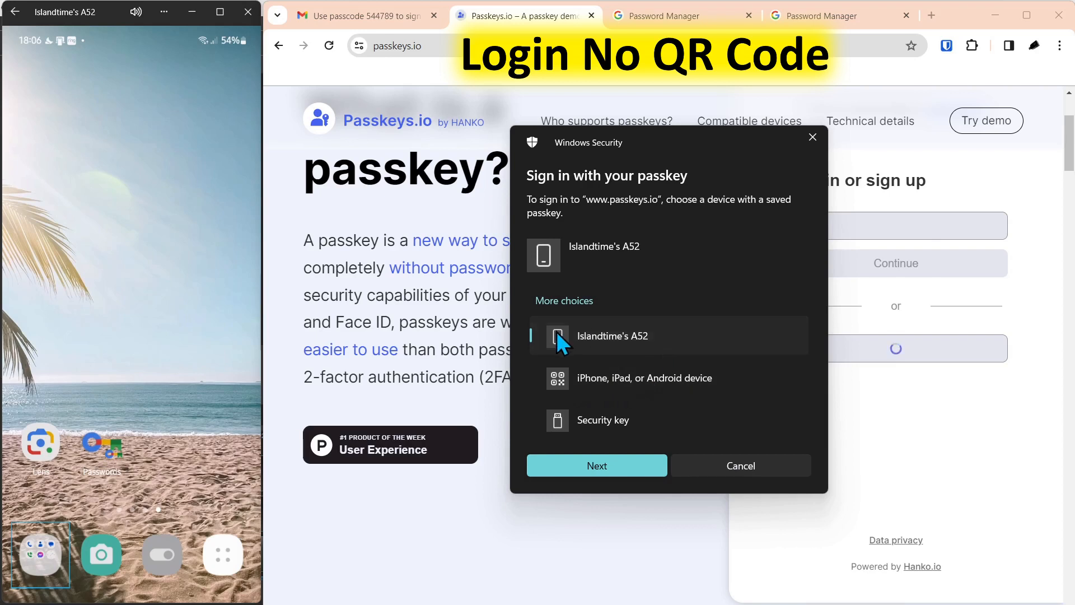
pyautogui.moveTo(647, 351)
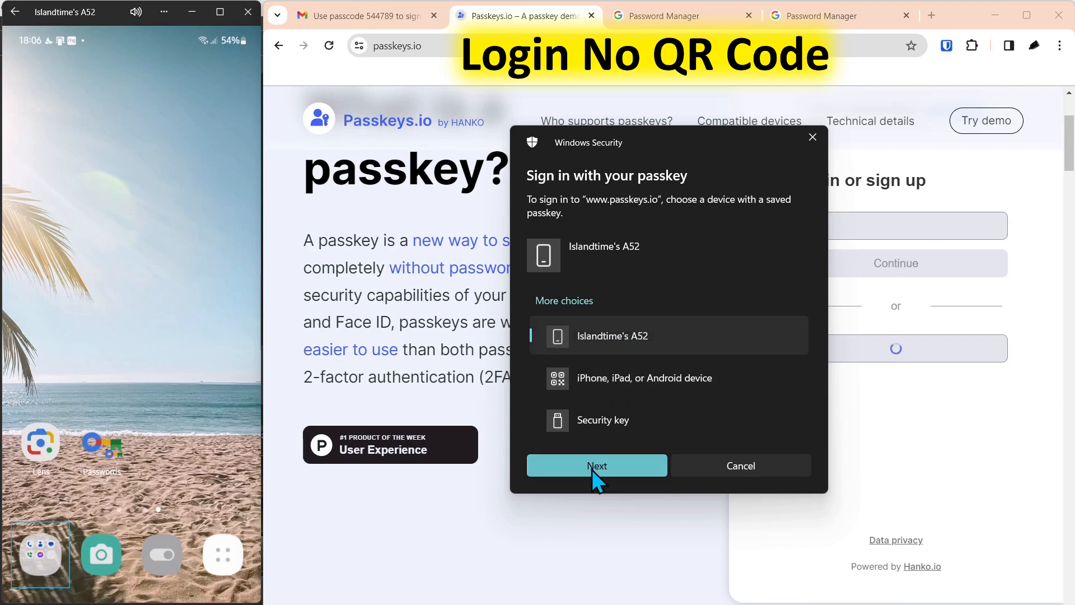
pyautogui.click(596, 465)
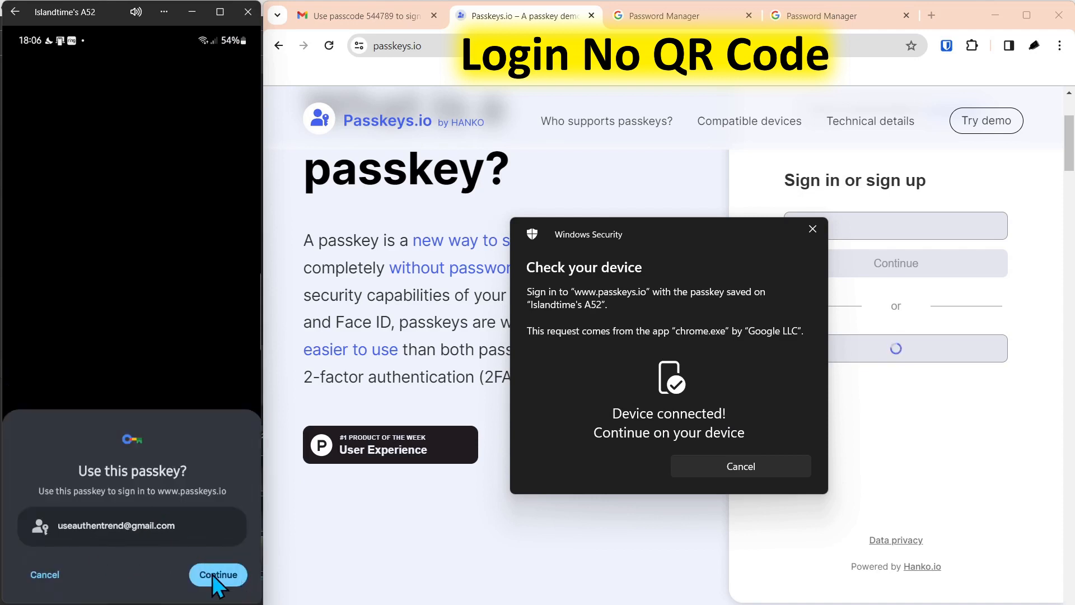
# - Approve the 'Use this passkey?' sheet on the A52 to complete sign-in
pyautogui.click(217, 575)
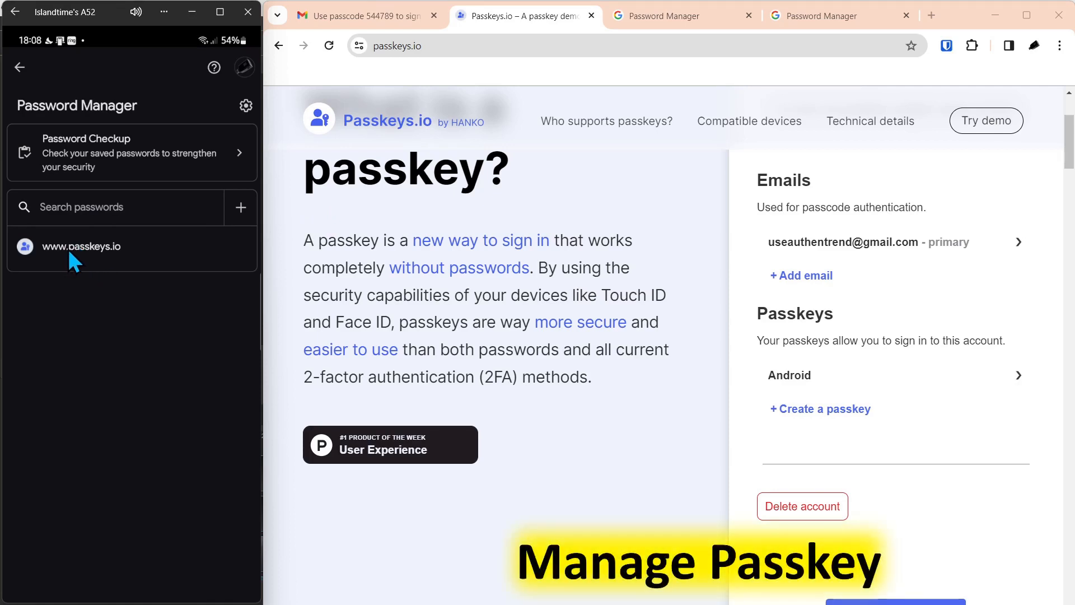
pyautogui.click(81, 246)
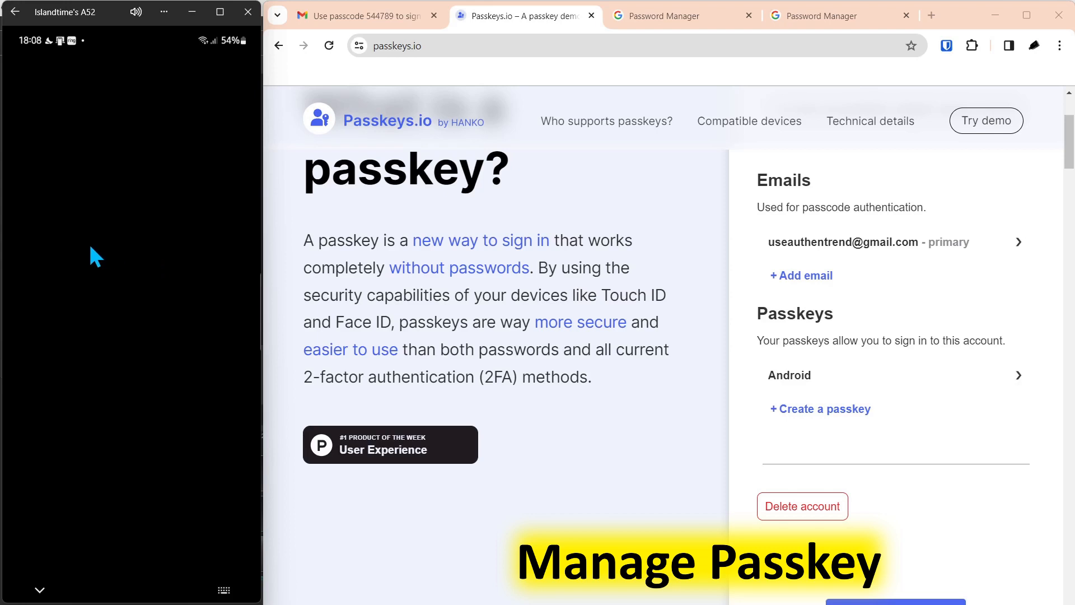
pyautogui.moveTo(90, 179)
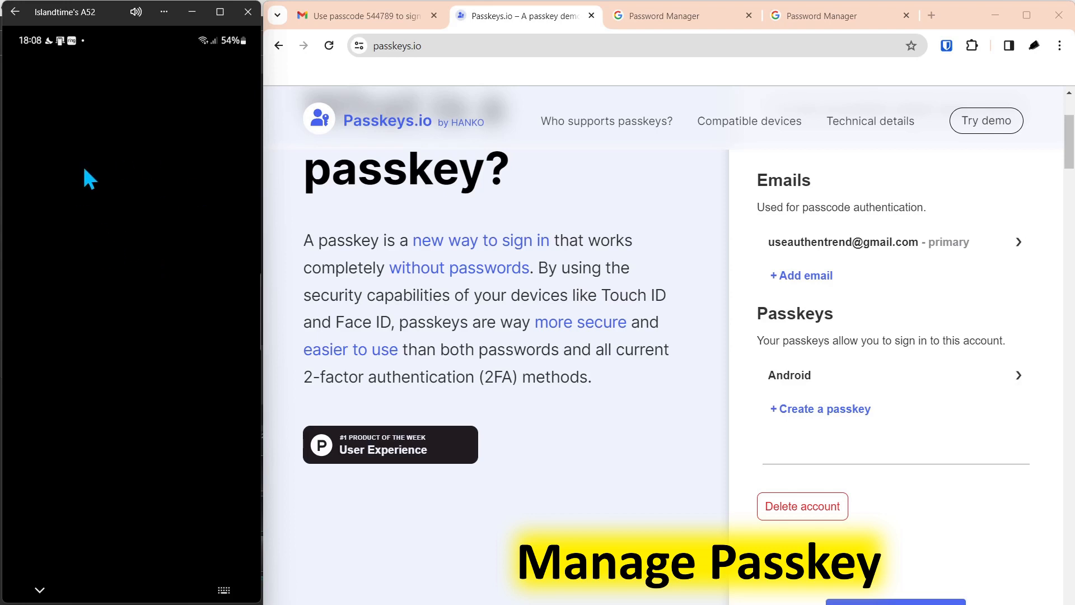
pyautogui.click(679, 16)
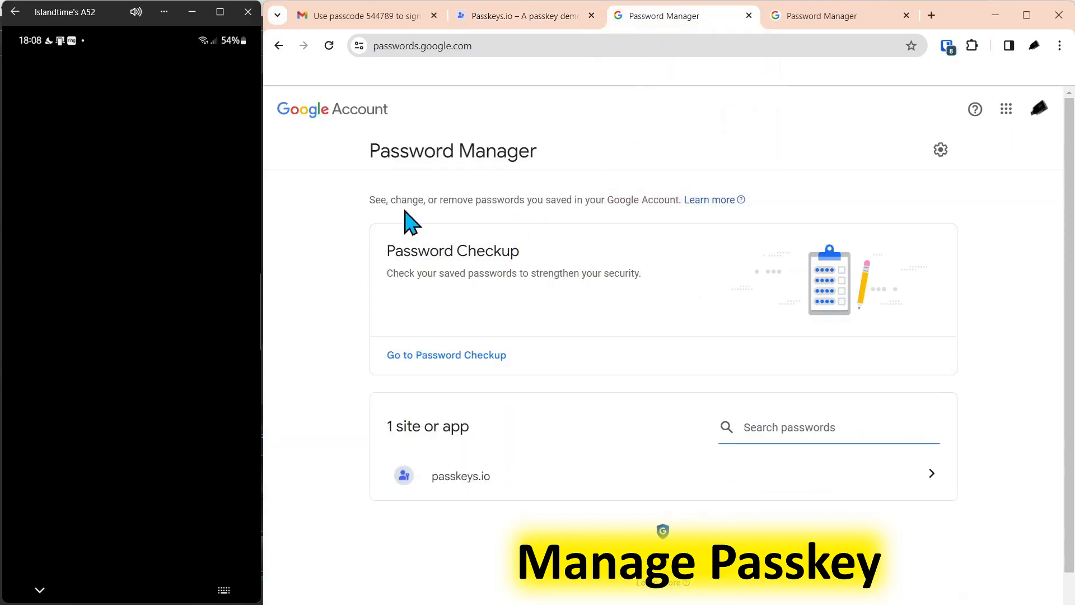
pyautogui.moveTo(531, 75)
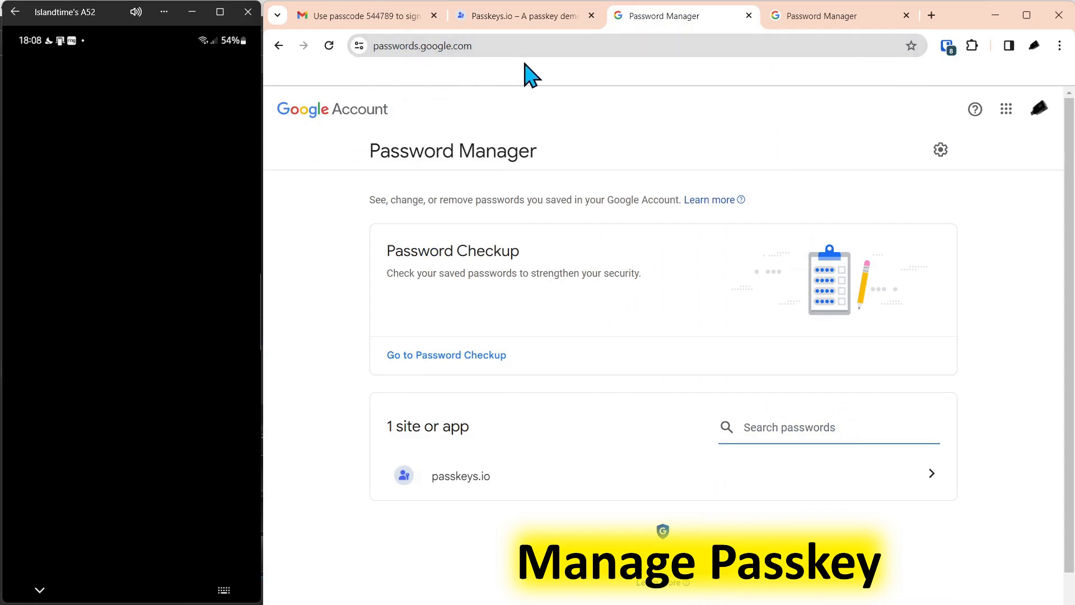
pyautogui.moveTo(515, 525)
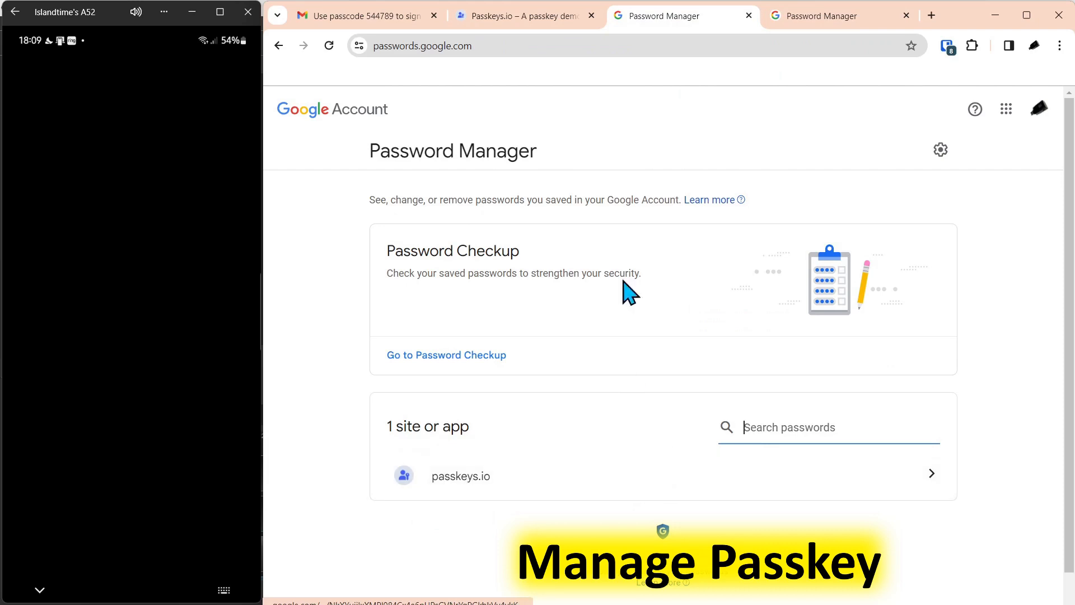
pyautogui.moveTo(832, 15)
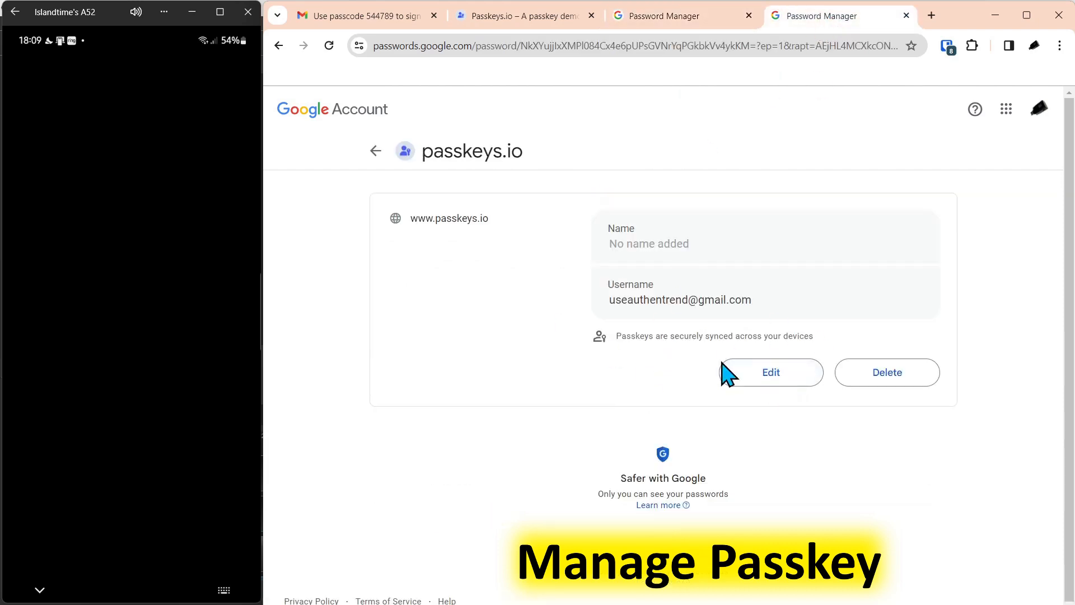
# - Open the passkeys.io passkey's edit dialog, focus its name field, cancel unsaved, and return to Passkeys.io
pyautogui.click(770, 372)
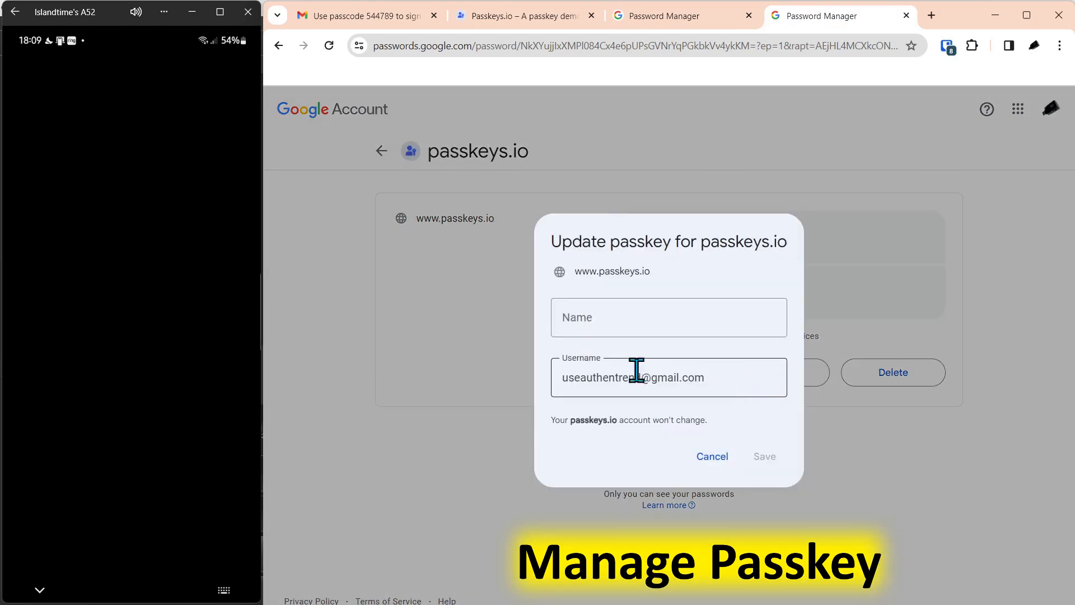
pyautogui.click(668, 317)
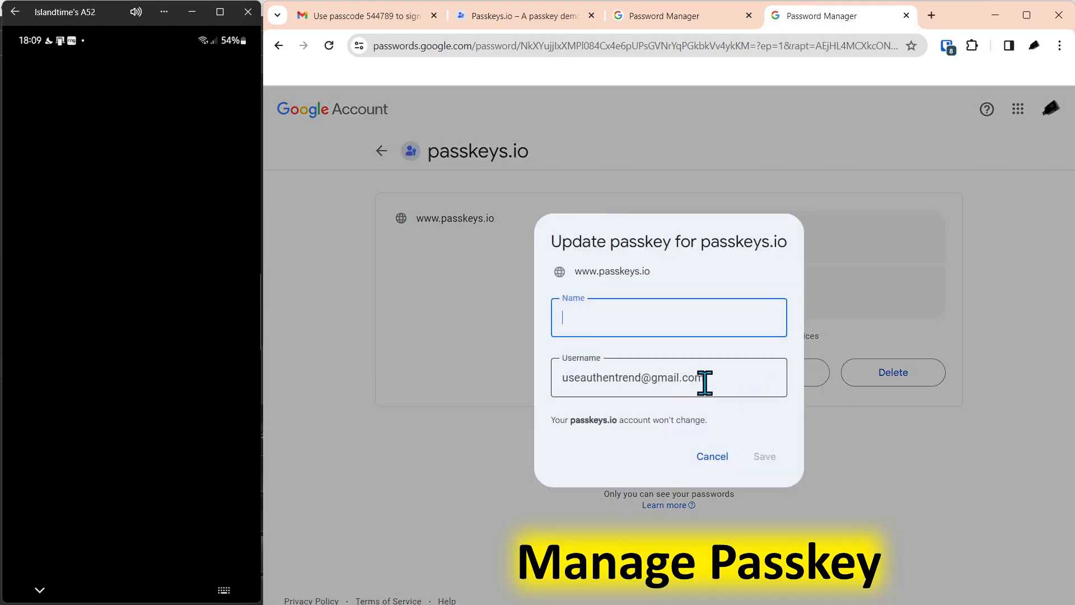
pyautogui.click(712, 456)
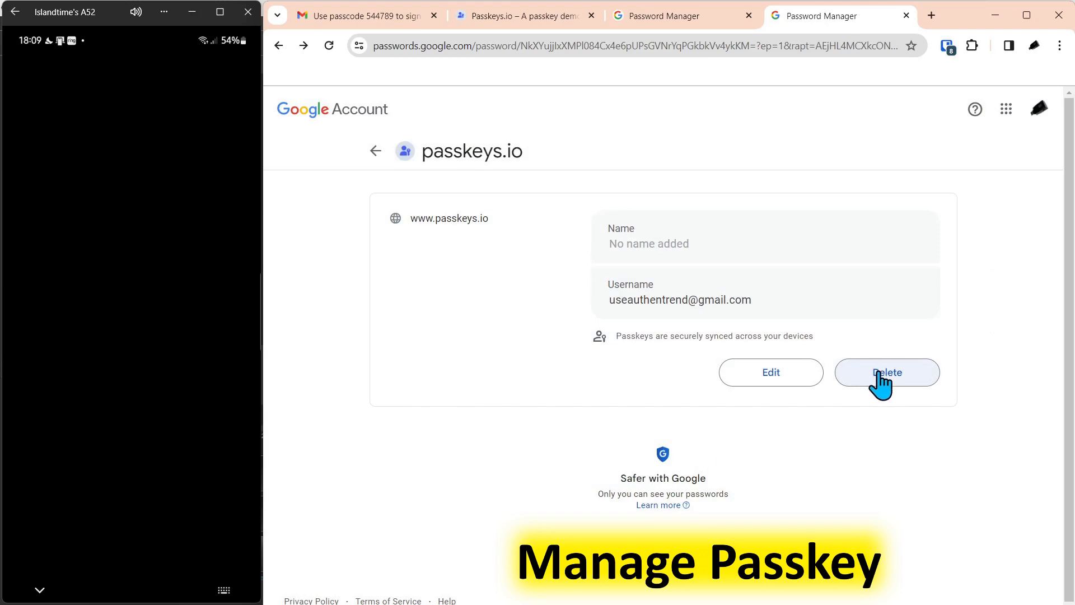
pyautogui.click(522, 16)
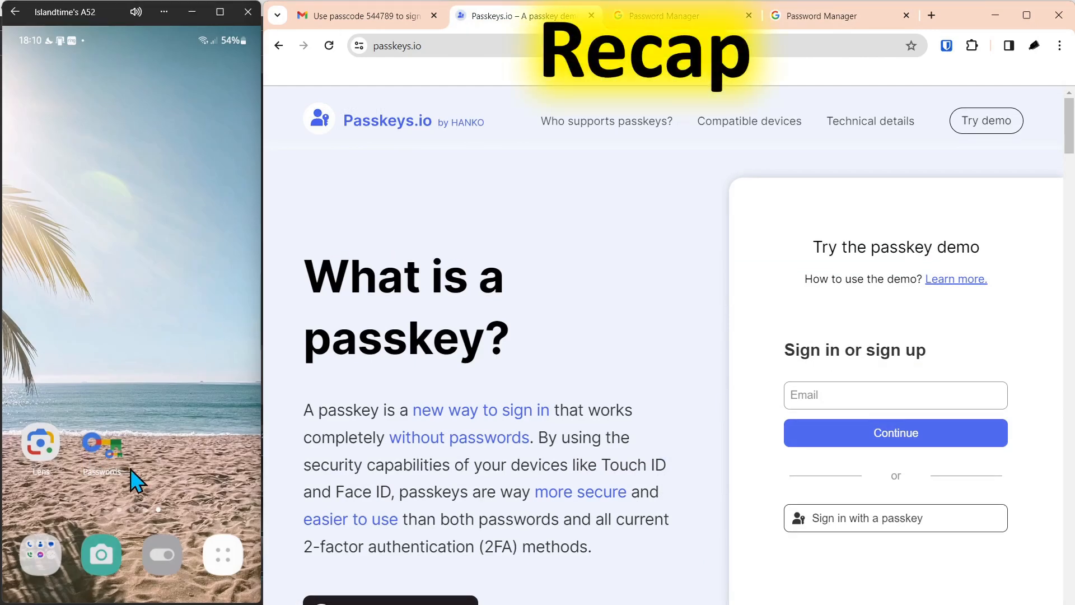
pyautogui.moveTo(113, 464)
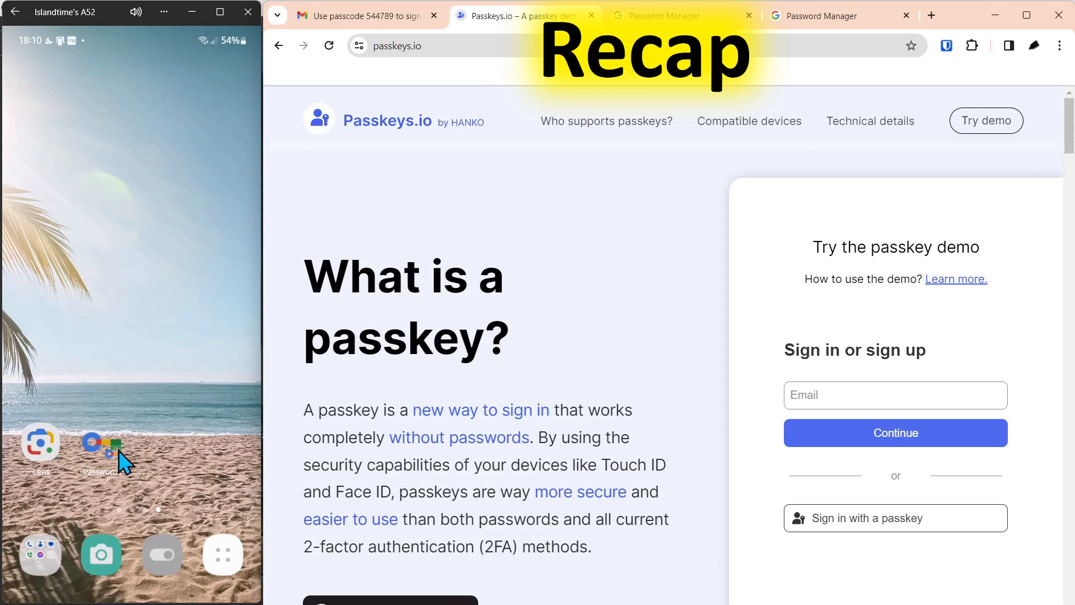
pyautogui.moveTo(36, 397)
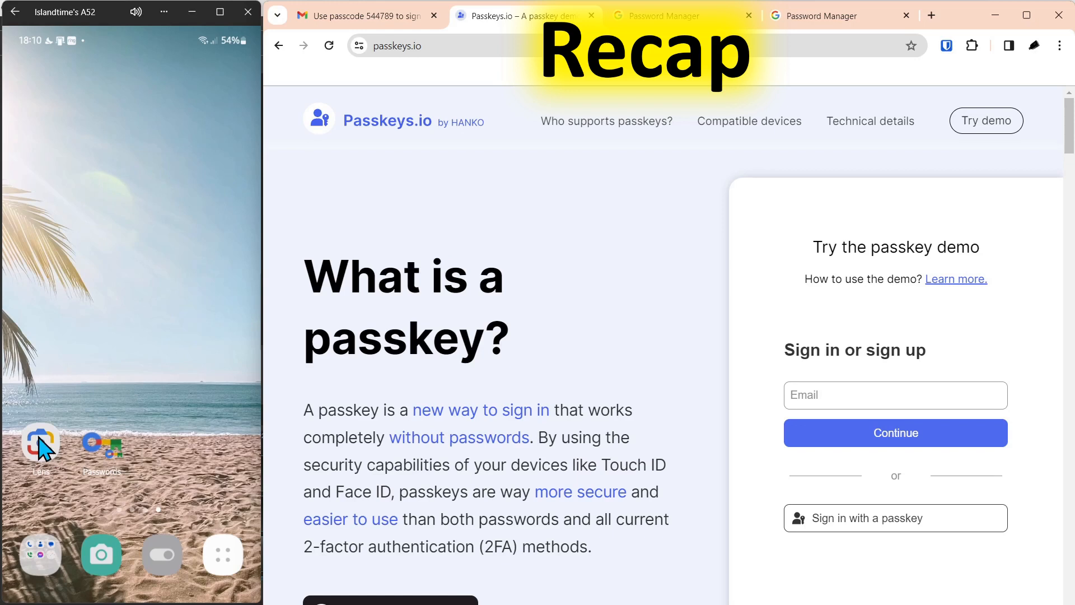
# - Start a passkey sign-in and choose 'iPhone, iPad, or Android device' in Windows Security
pyautogui.click(895, 518)
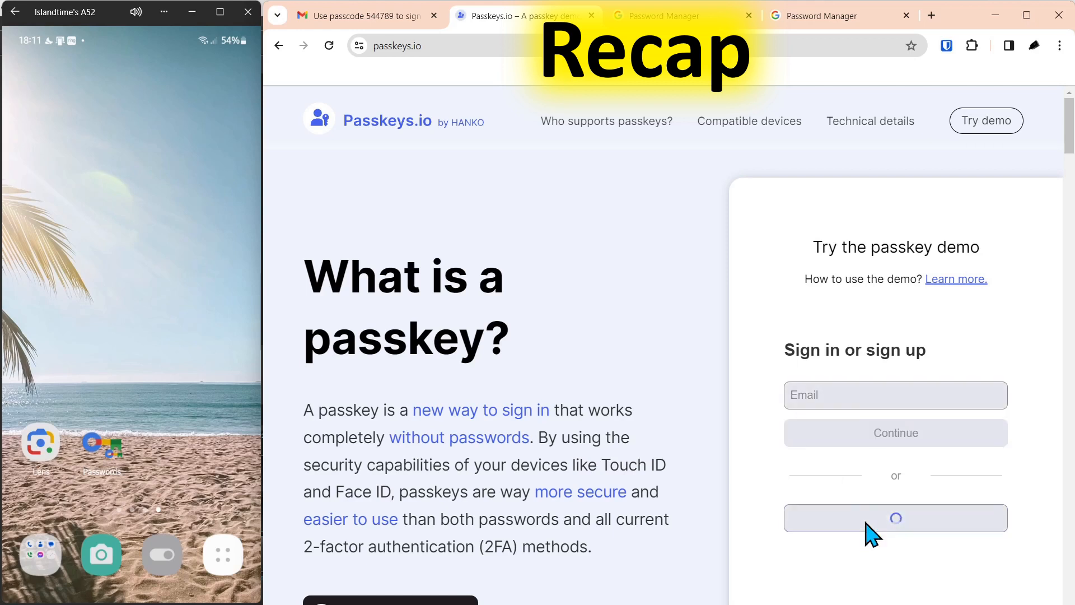
pyautogui.click(895, 517)
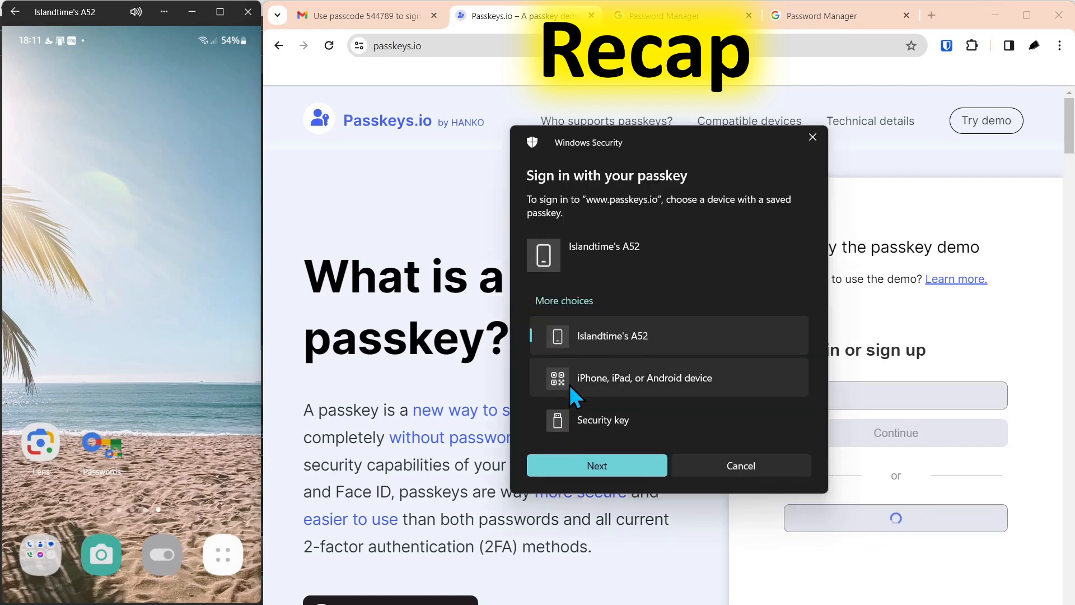
pyautogui.click(644, 378)
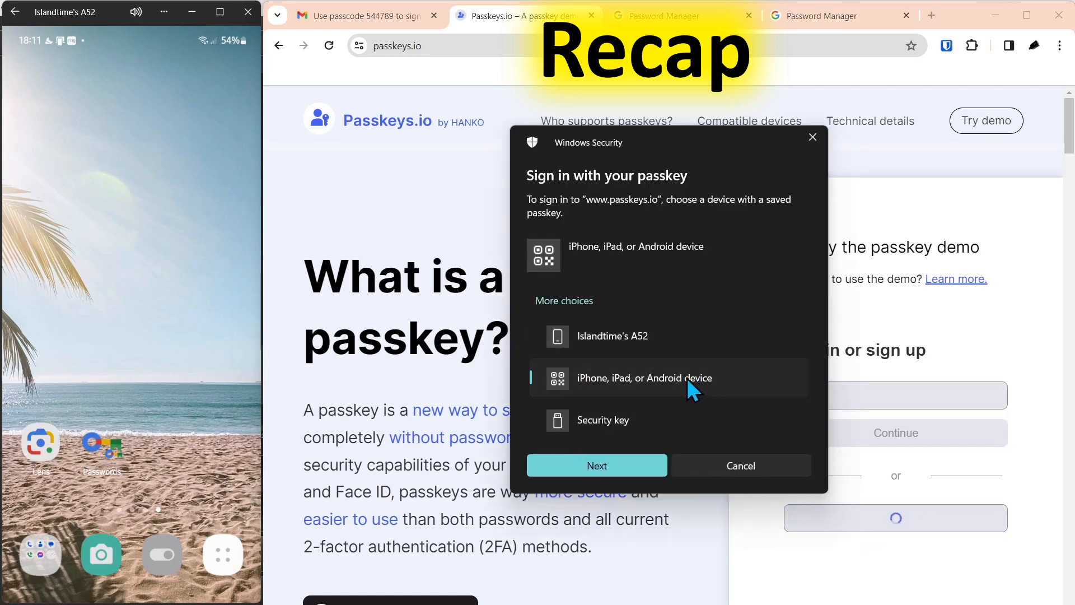
pyautogui.moveTo(593, 391)
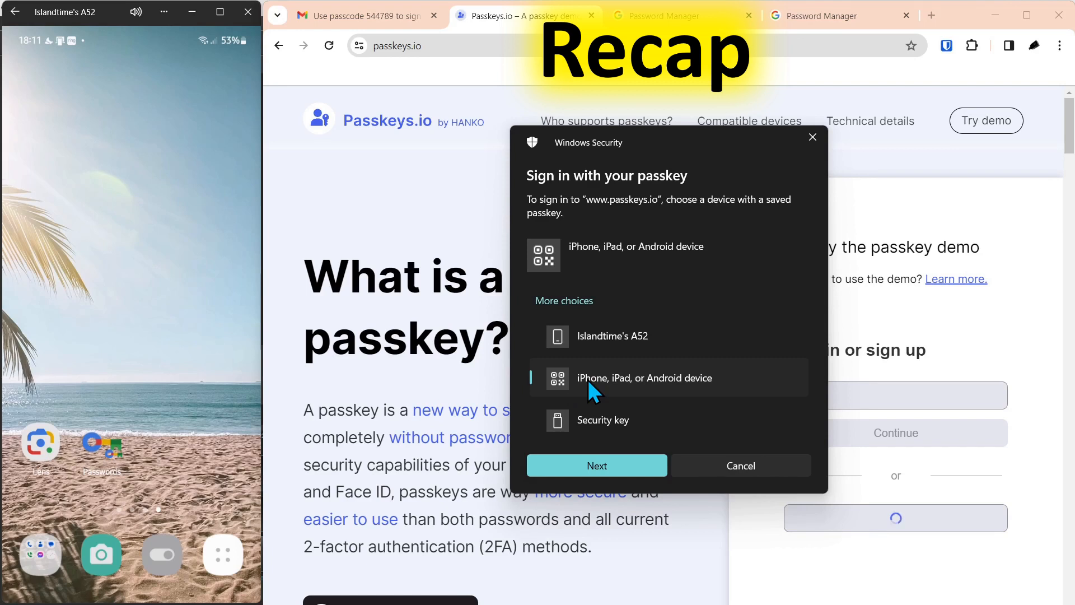
pyautogui.moveTo(544, 345)
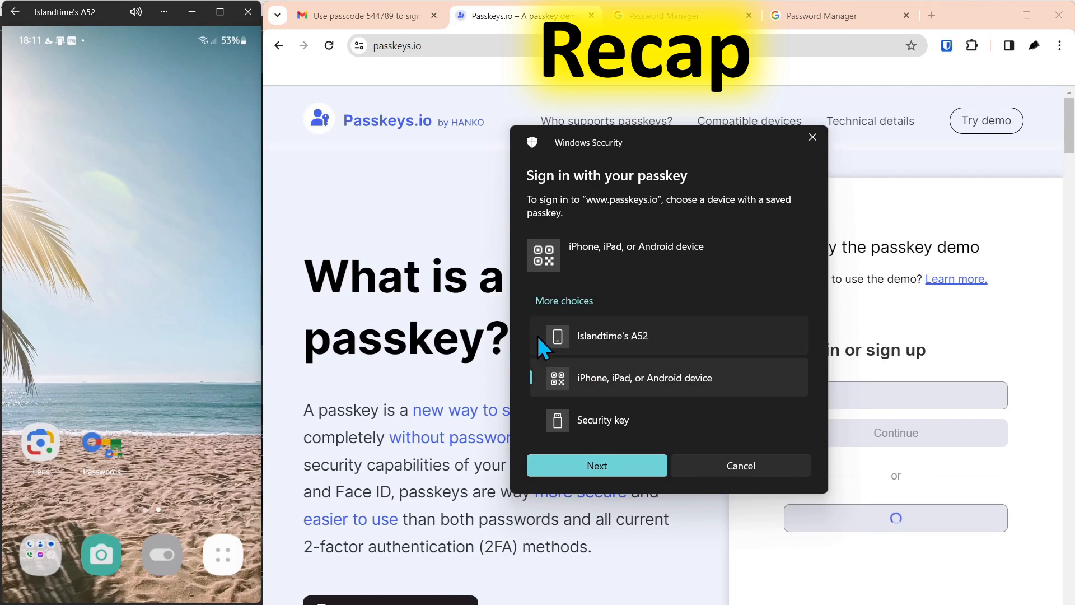